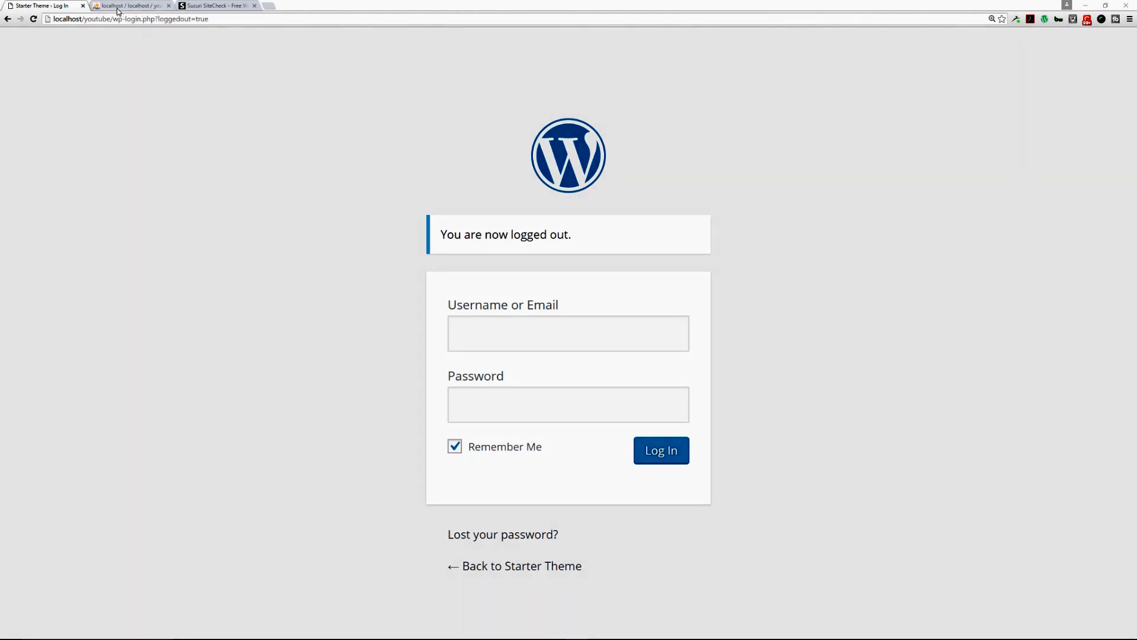
# Step: Switch between the WordPress login and phpMyAdmin tabs, landing on the youtube database overview
pyautogui.click(130, 5)
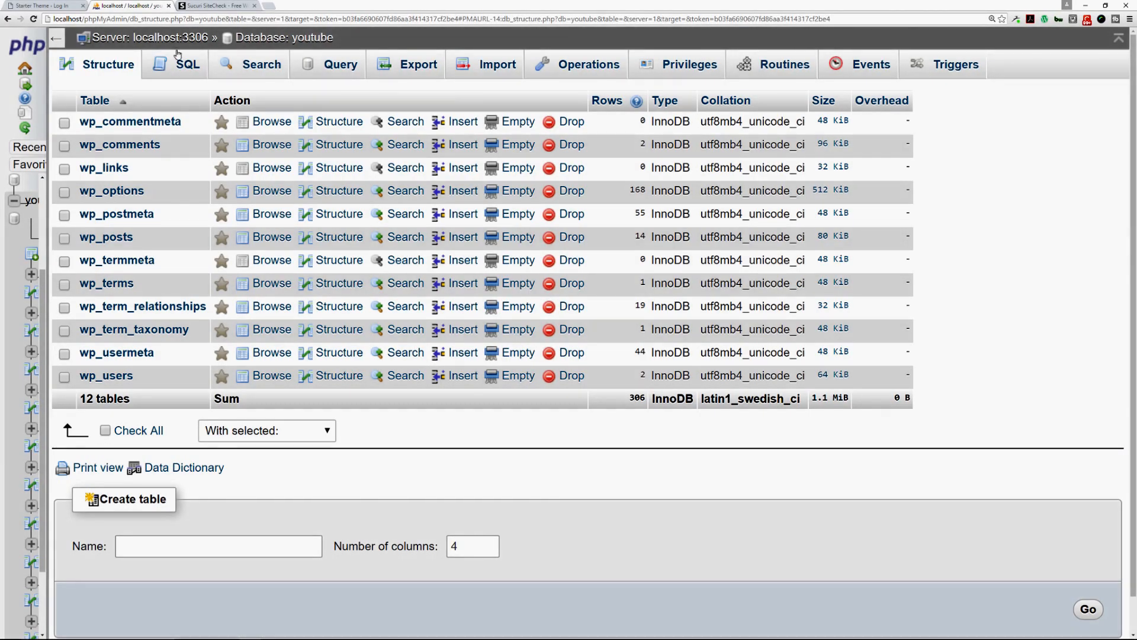
pyautogui.click(45, 6)
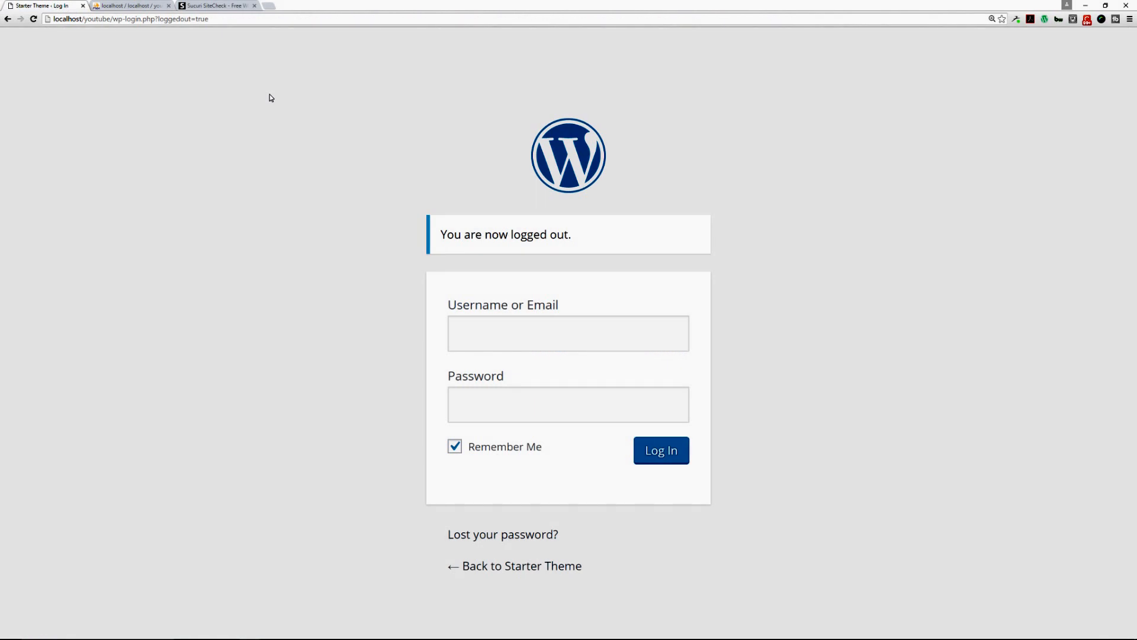
pyautogui.moveTo(227, 84)
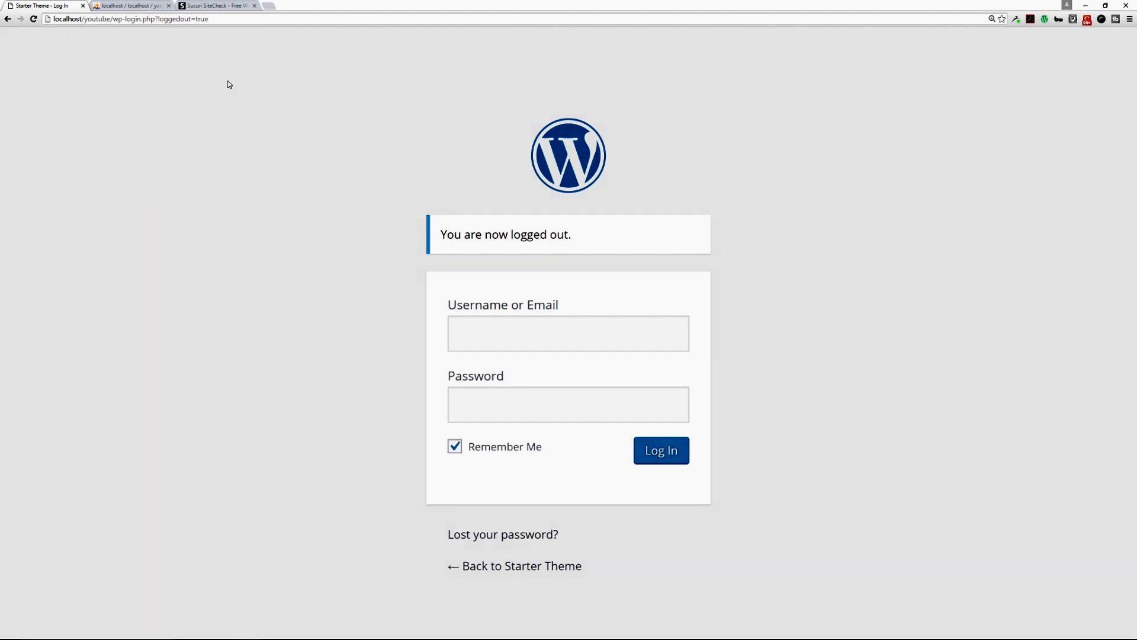
pyautogui.click(130, 6)
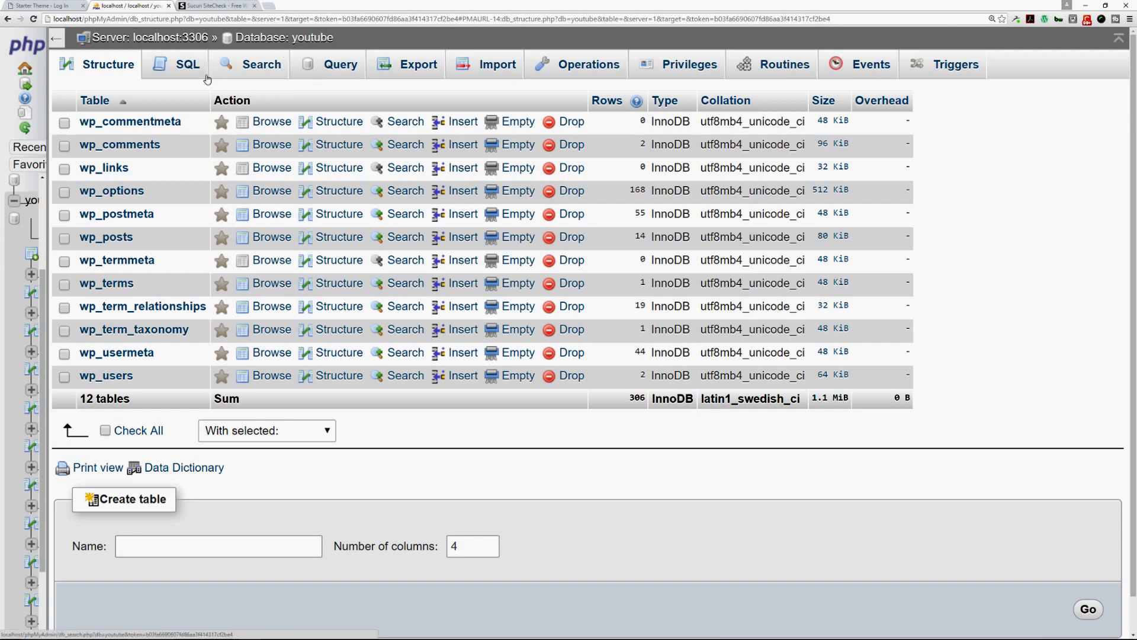
pyautogui.moveTo(105, 375)
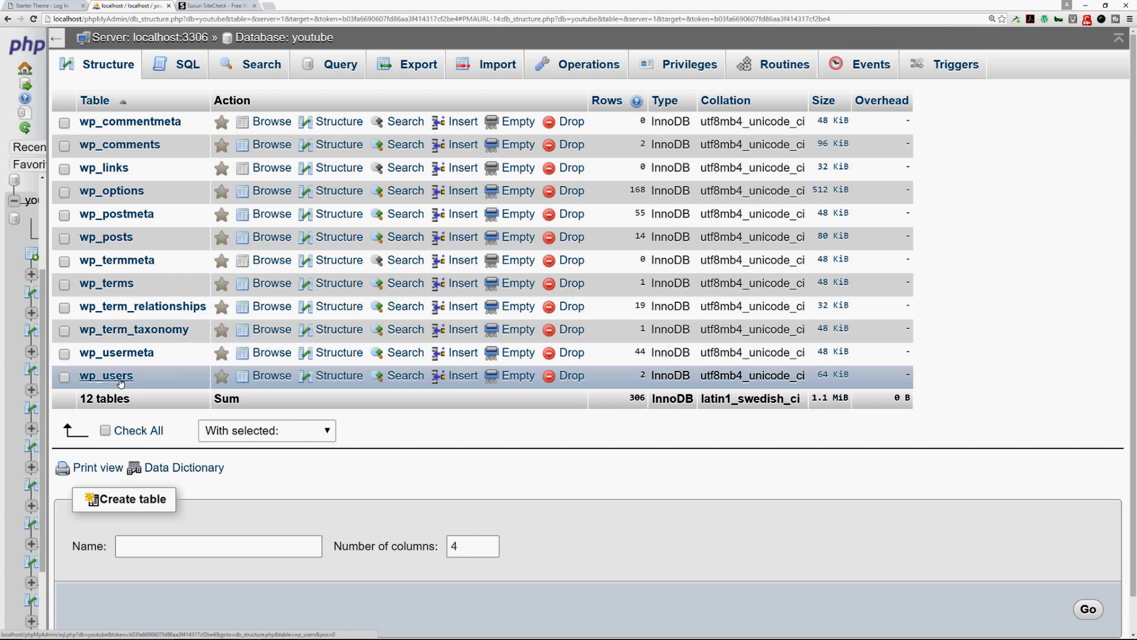
pyautogui.moveTo(366, 371)
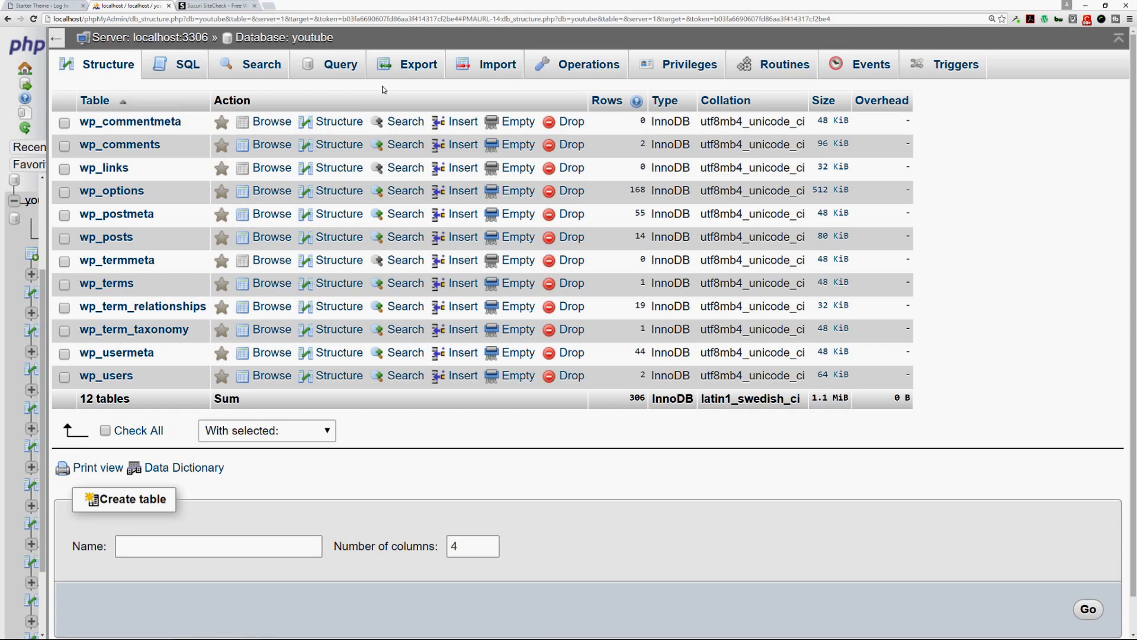
pyautogui.moveTo(396, 95)
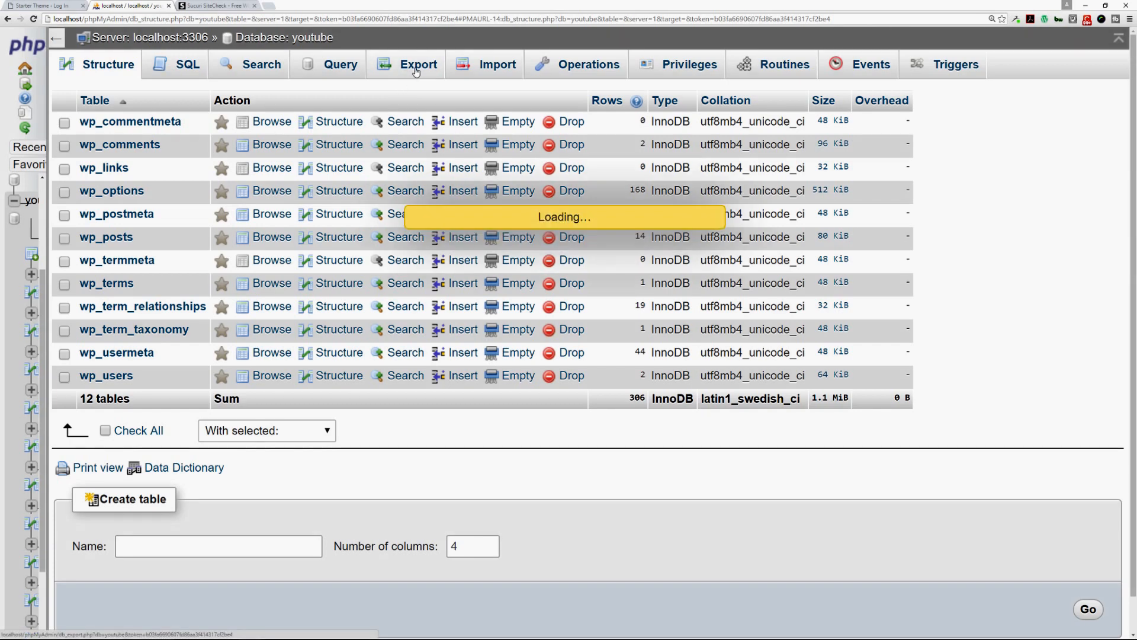
# Step: Switch the youtube database export to Custom and scroll through its table list and output options
pyautogui.click(418, 64)
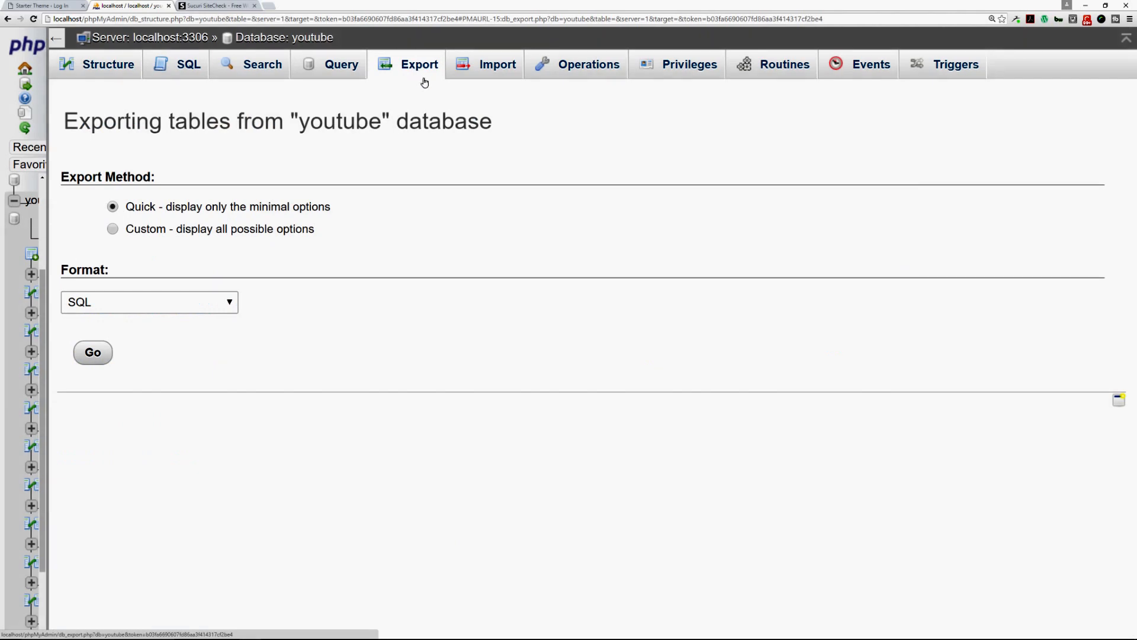
pyautogui.click(114, 228)
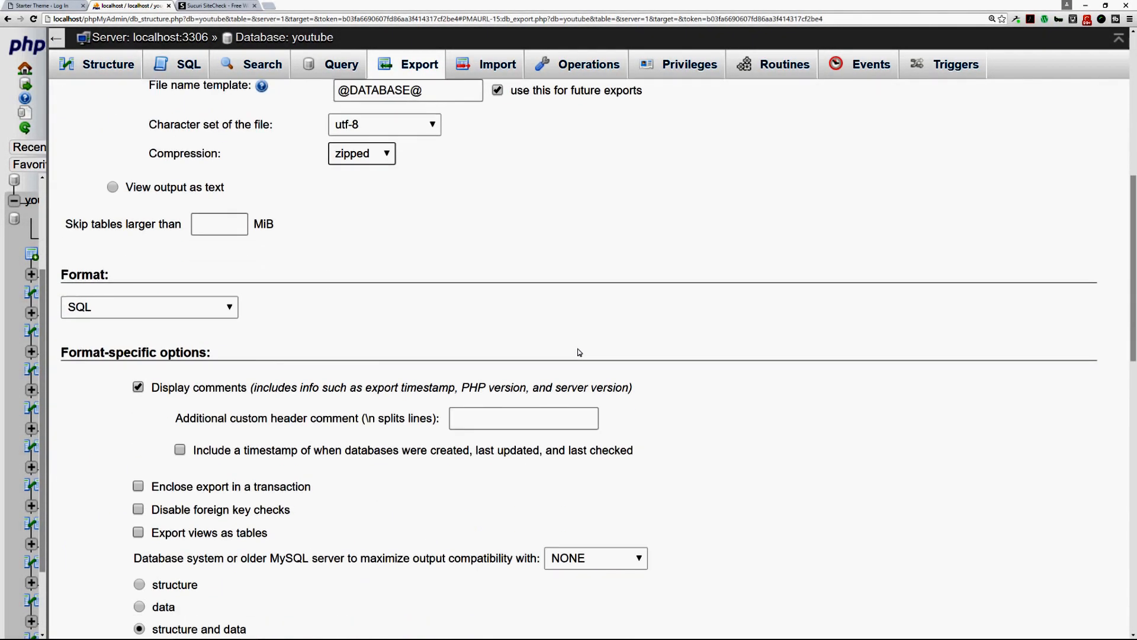
pyautogui.scroll(-3)
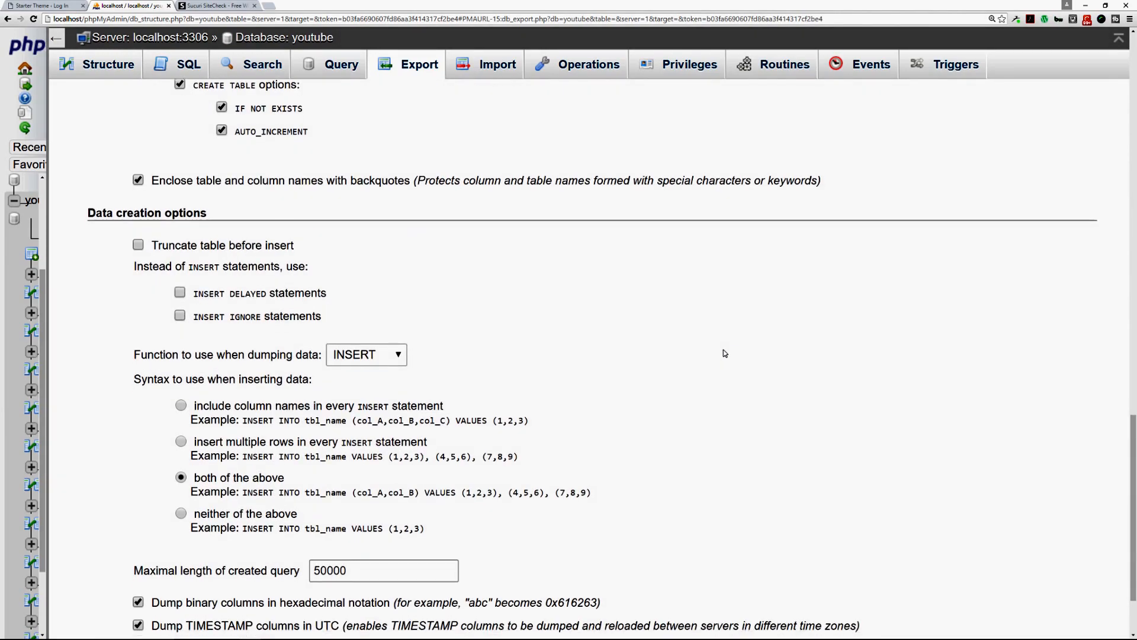
pyautogui.scroll(-3)
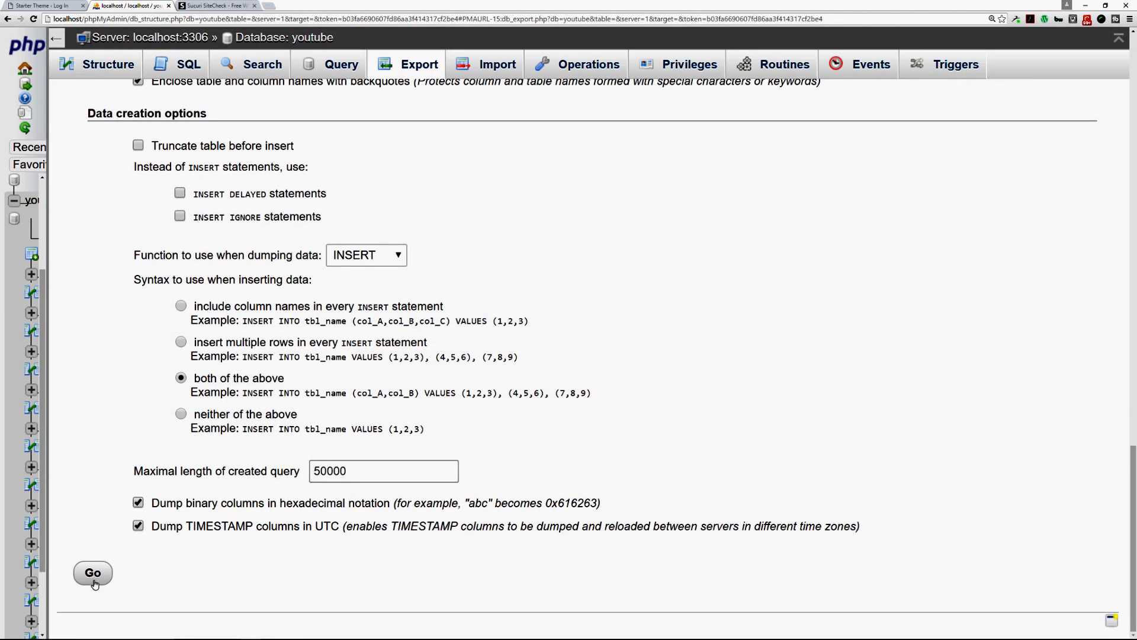
pyautogui.scroll(3)
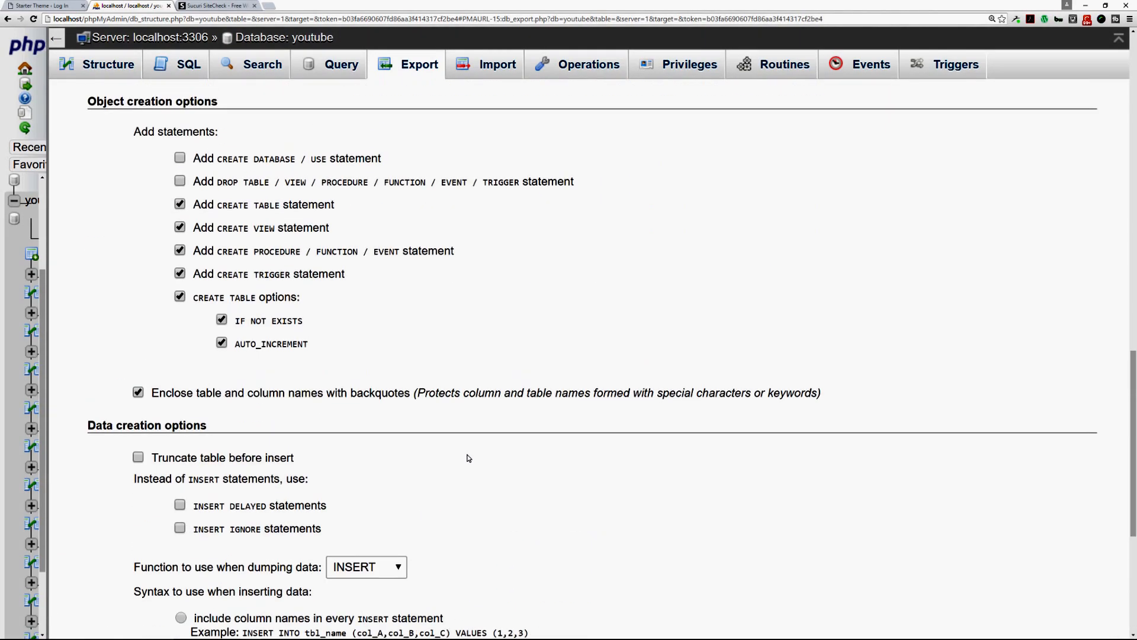
pyautogui.scroll(3)
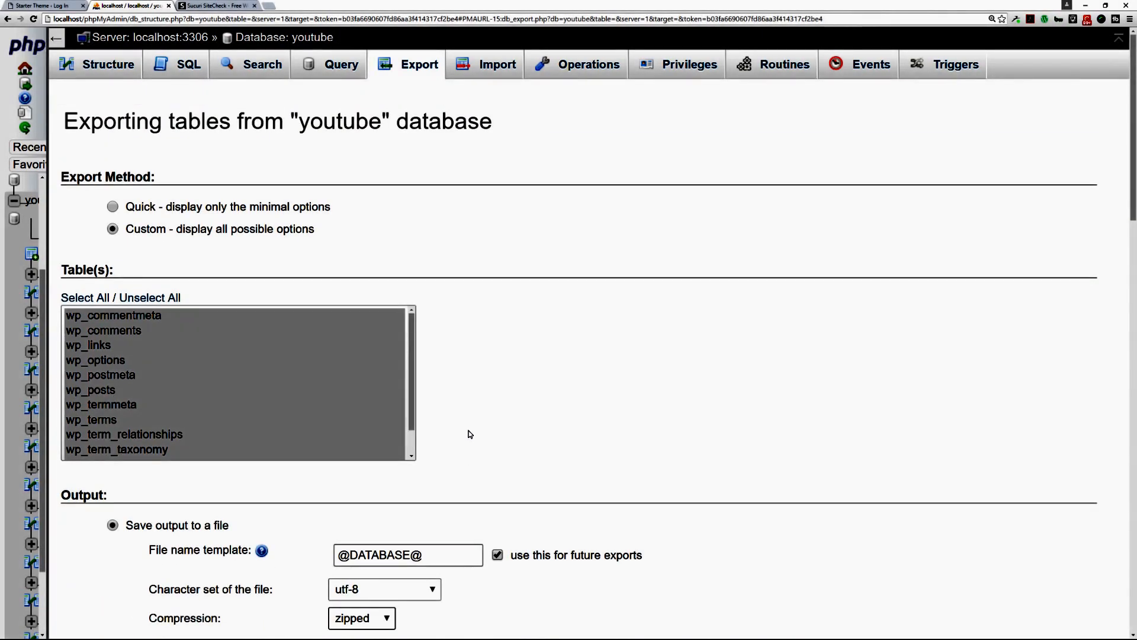
pyautogui.moveTo(301, 36)
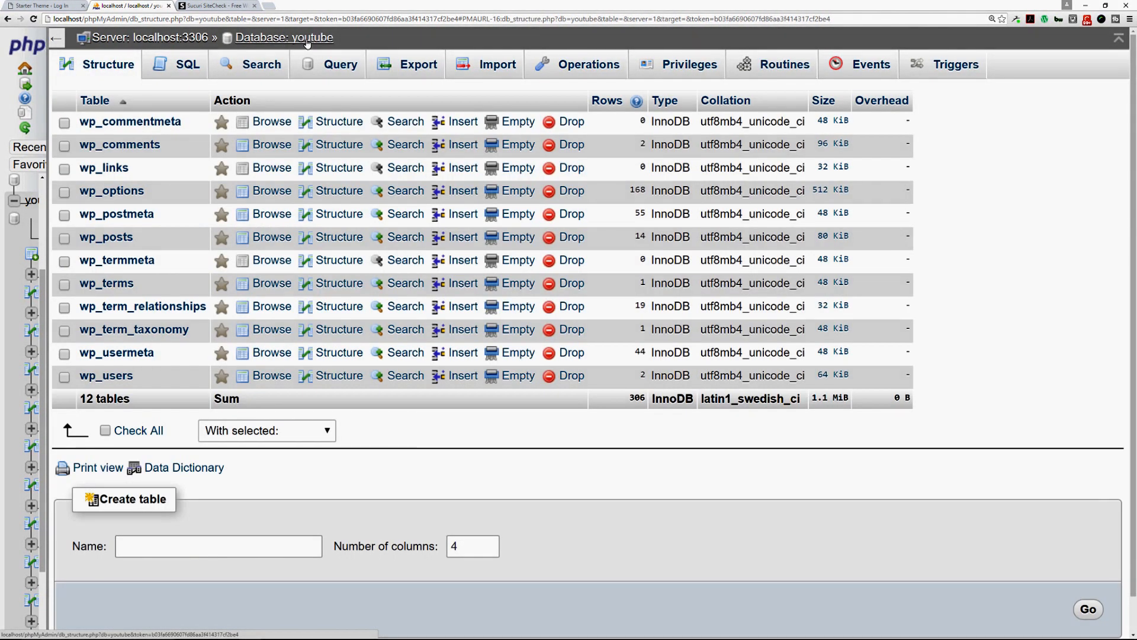
pyautogui.moveTo(301, 91)
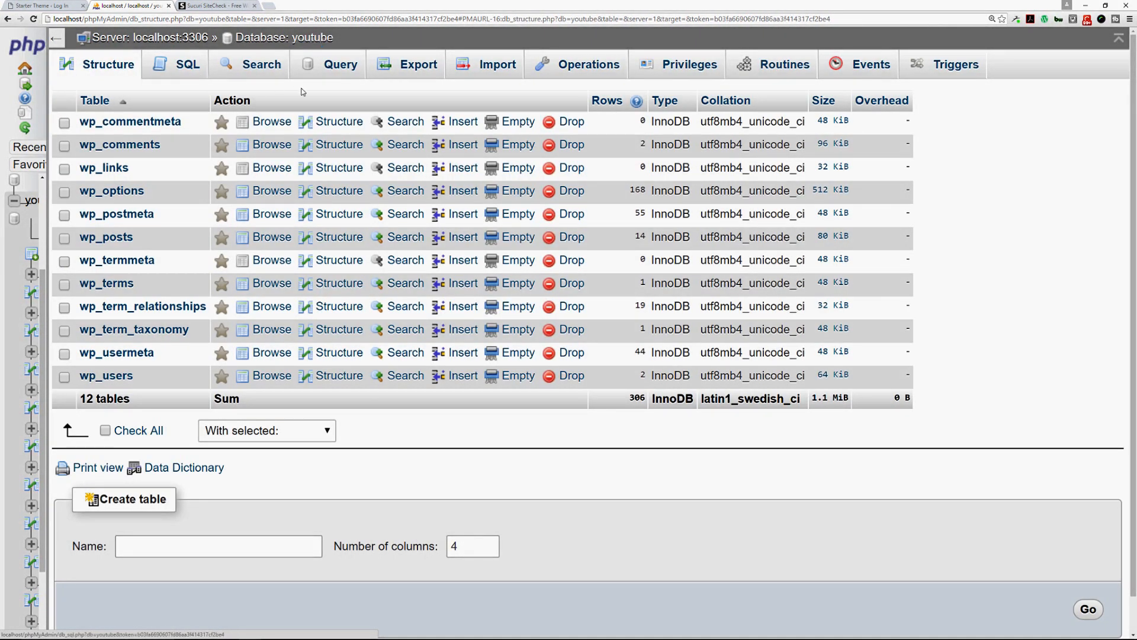
pyautogui.moveTo(130, 121)
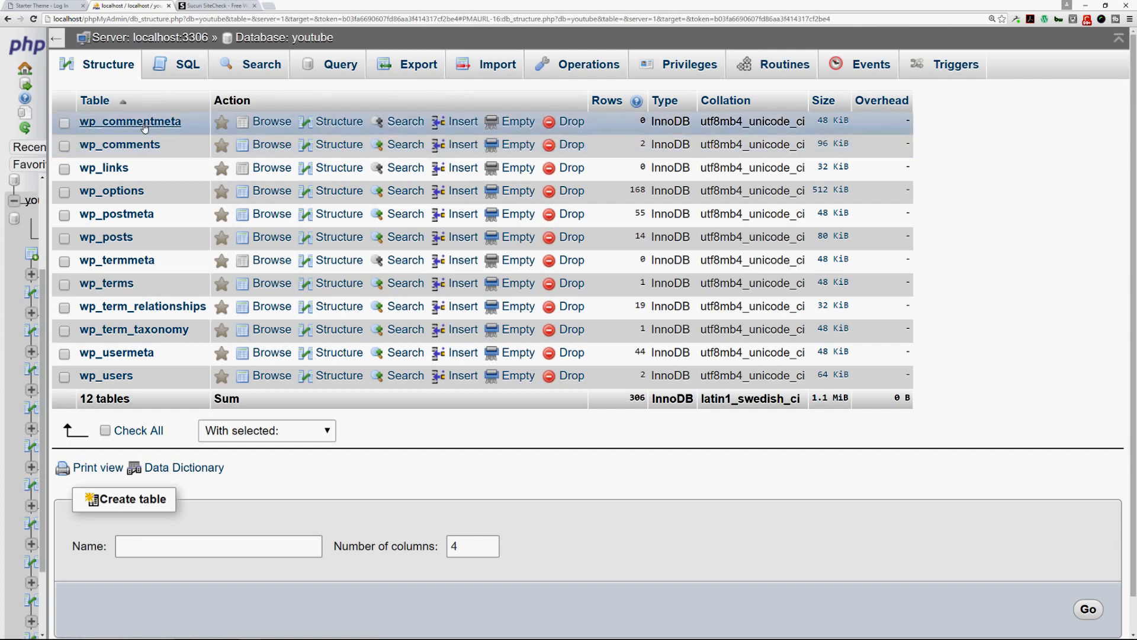
pyautogui.moveTo(105, 376)
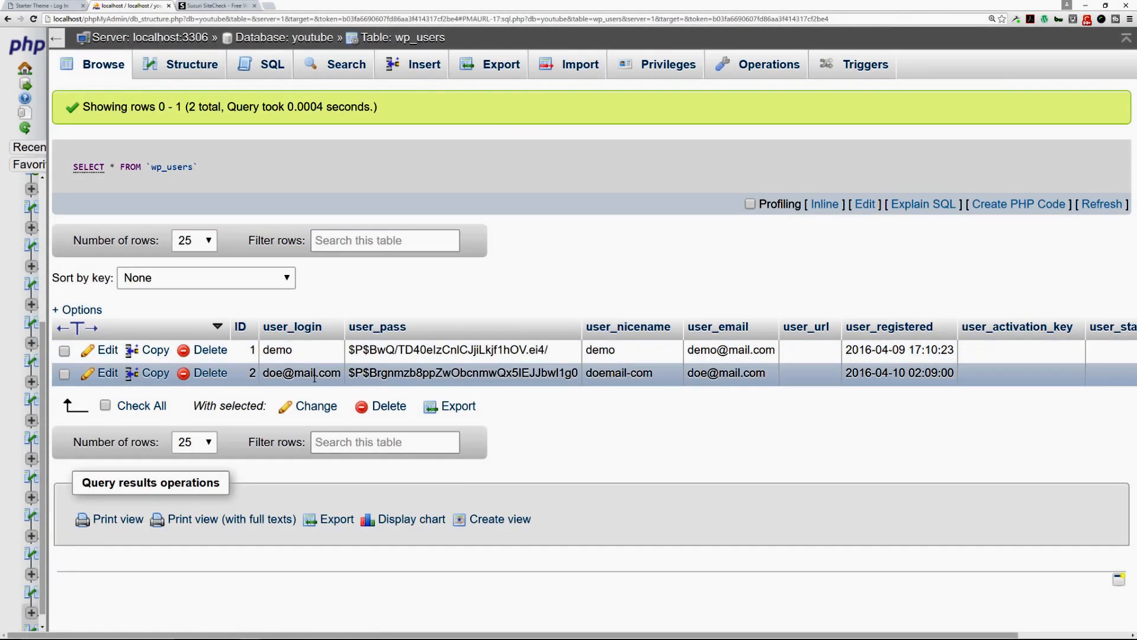
pyautogui.moveTo(575, 388)
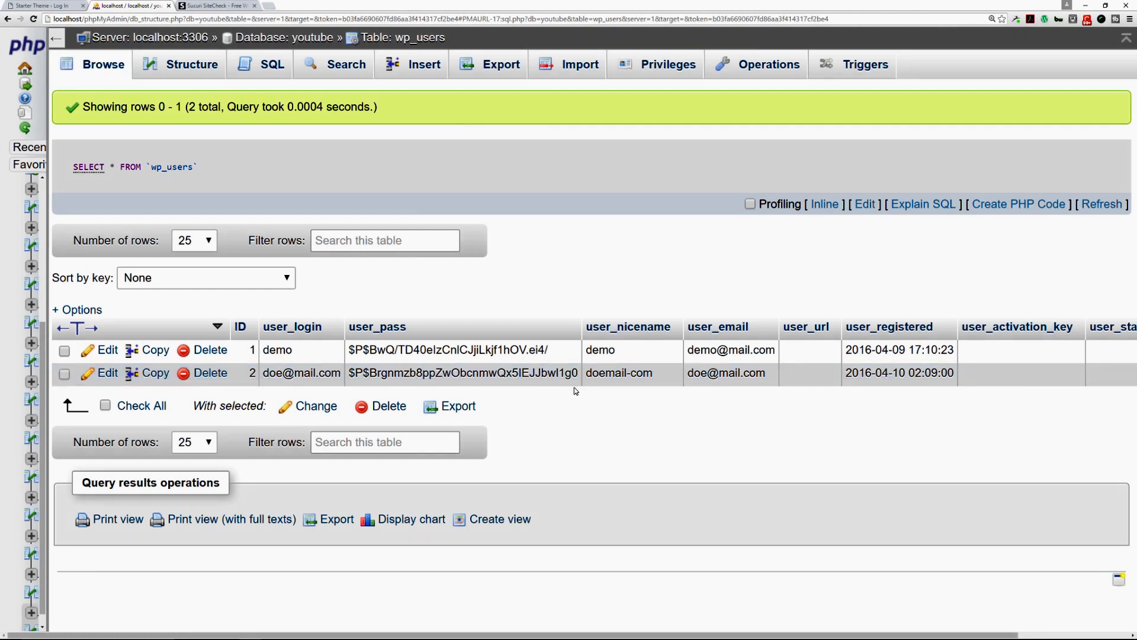
pyautogui.moveTo(577, 396)
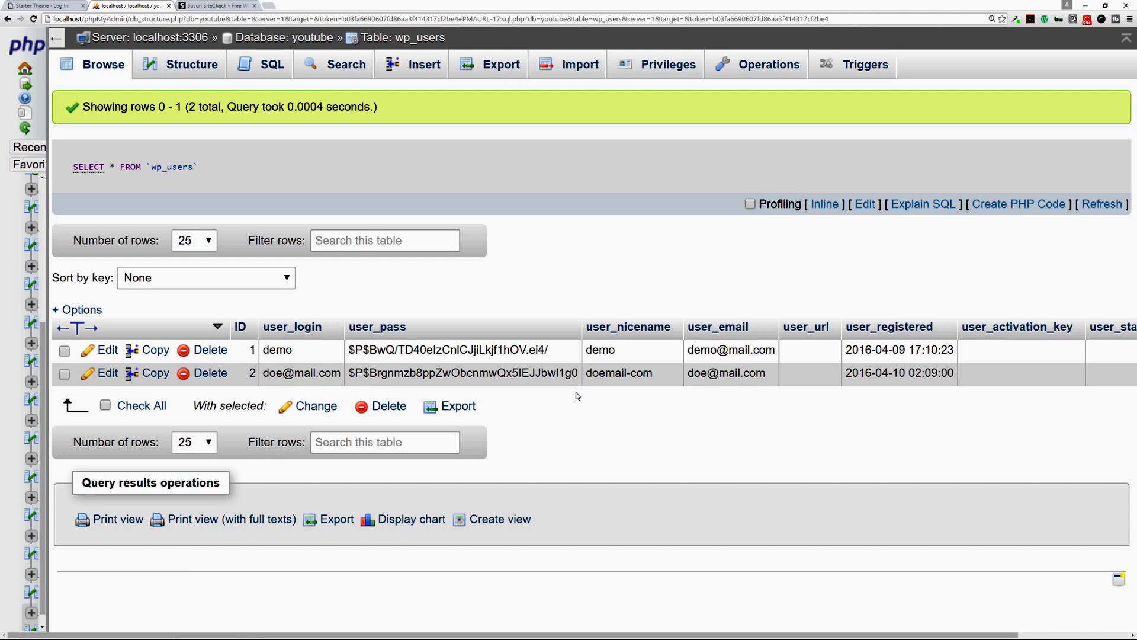
pyautogui.moveTo(569, 399)
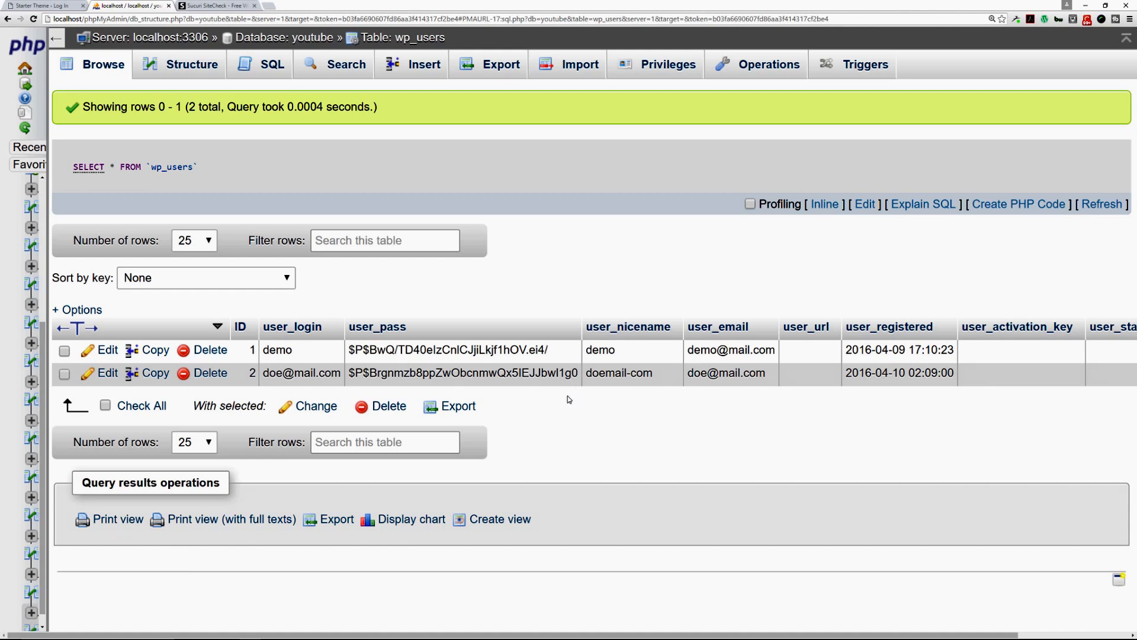
pyautogui.moveTo(76, 393)
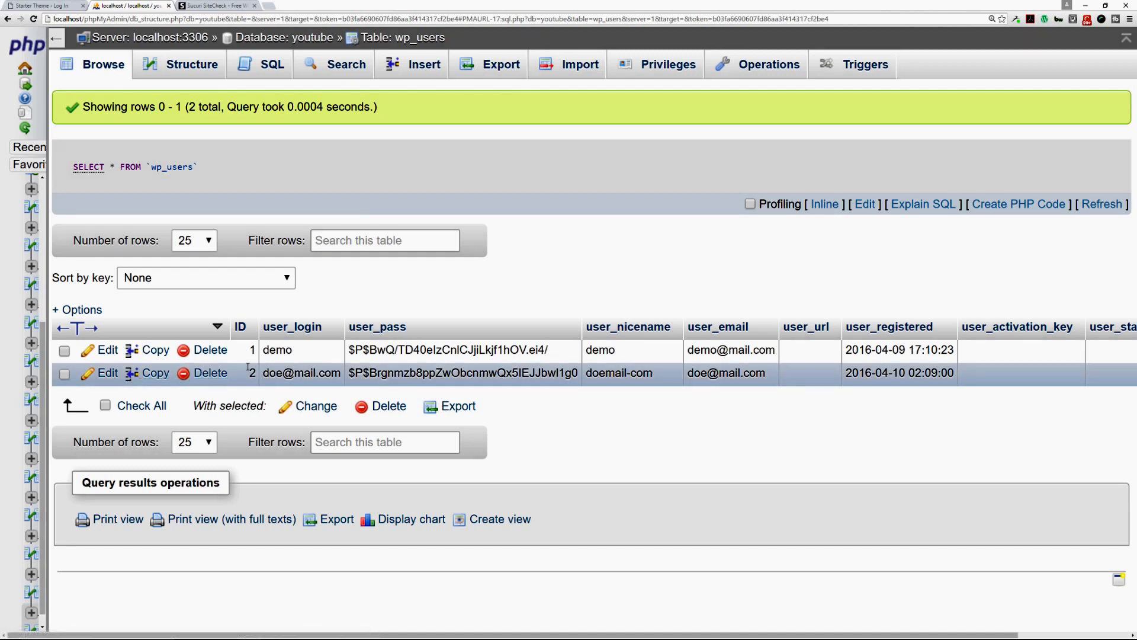
pyautogui.moveTo(106, 350)
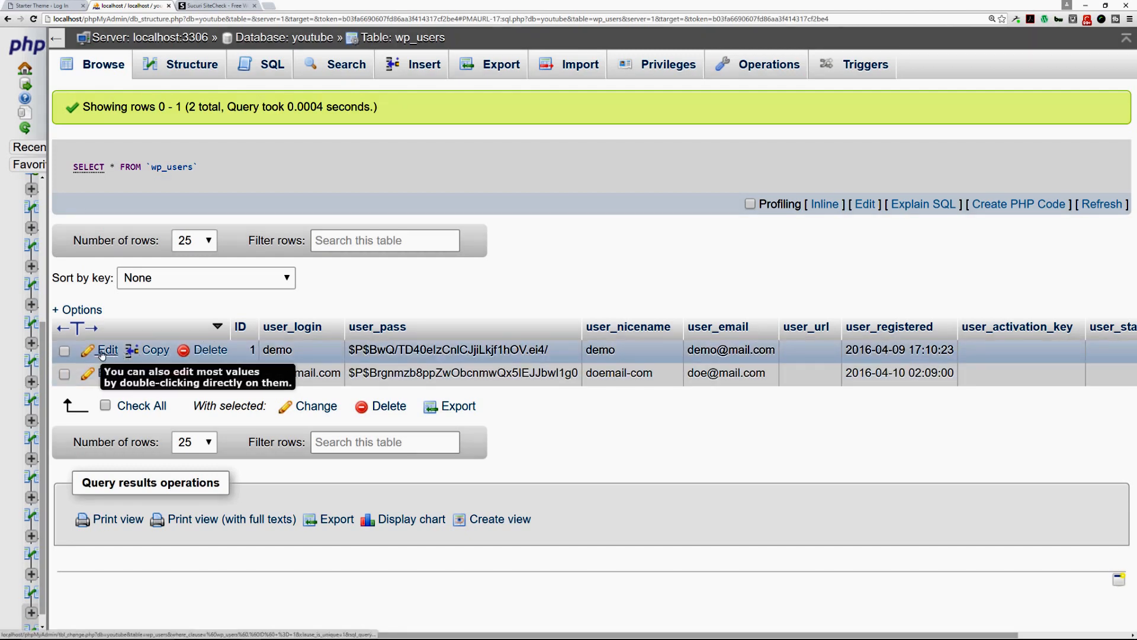
pyautogui.click(108, 349)
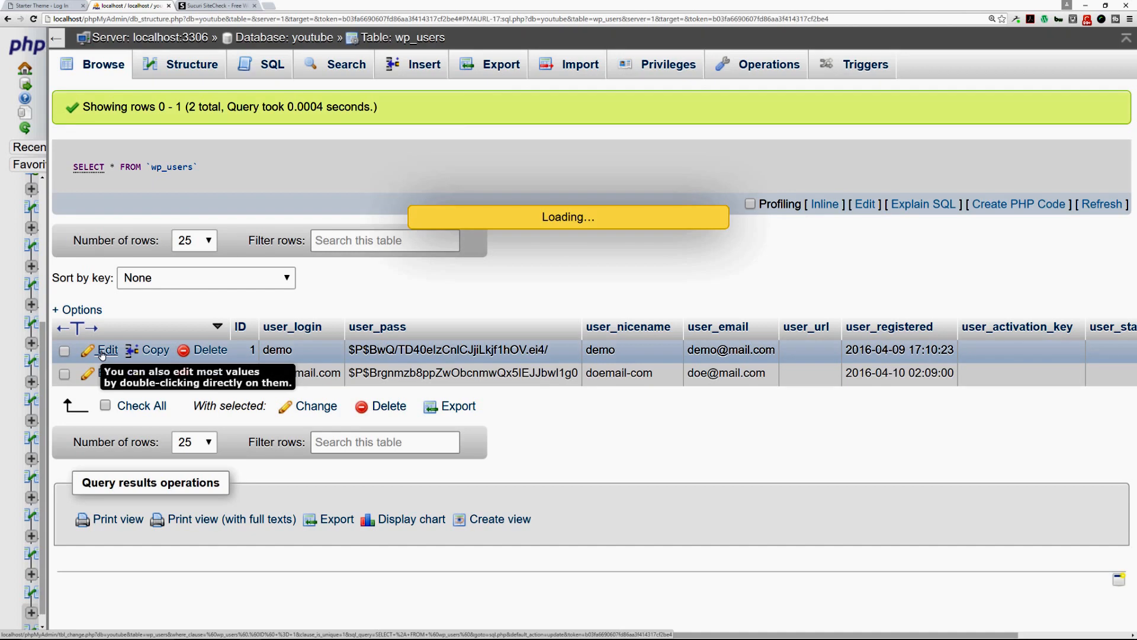
pyautogui.click(107, 350)
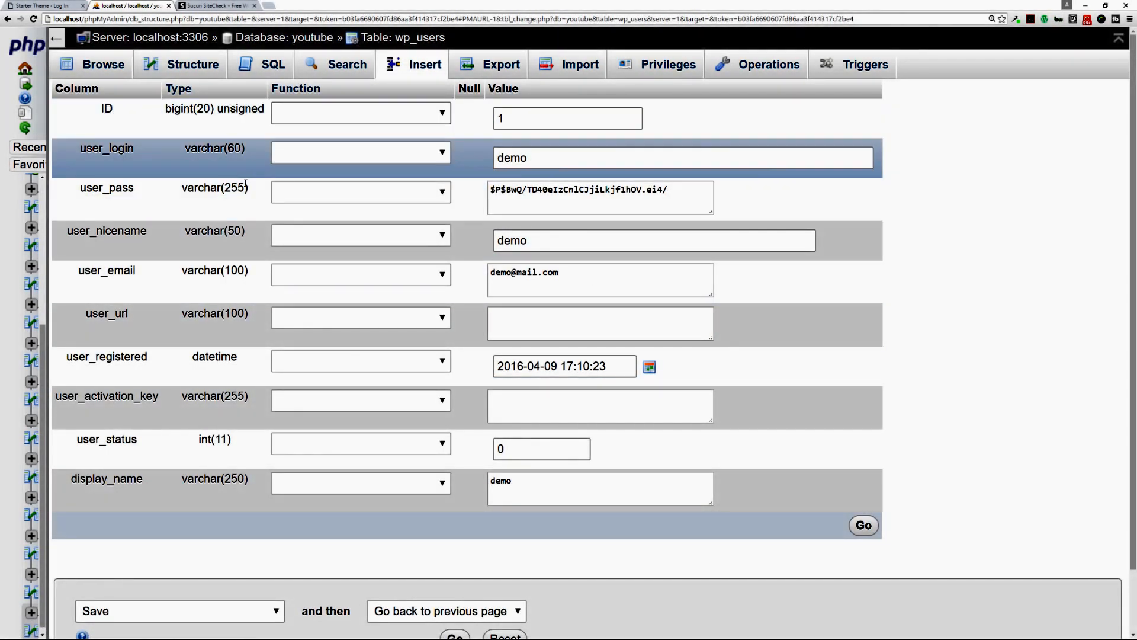
pyautogui.moveTo(551, 179)
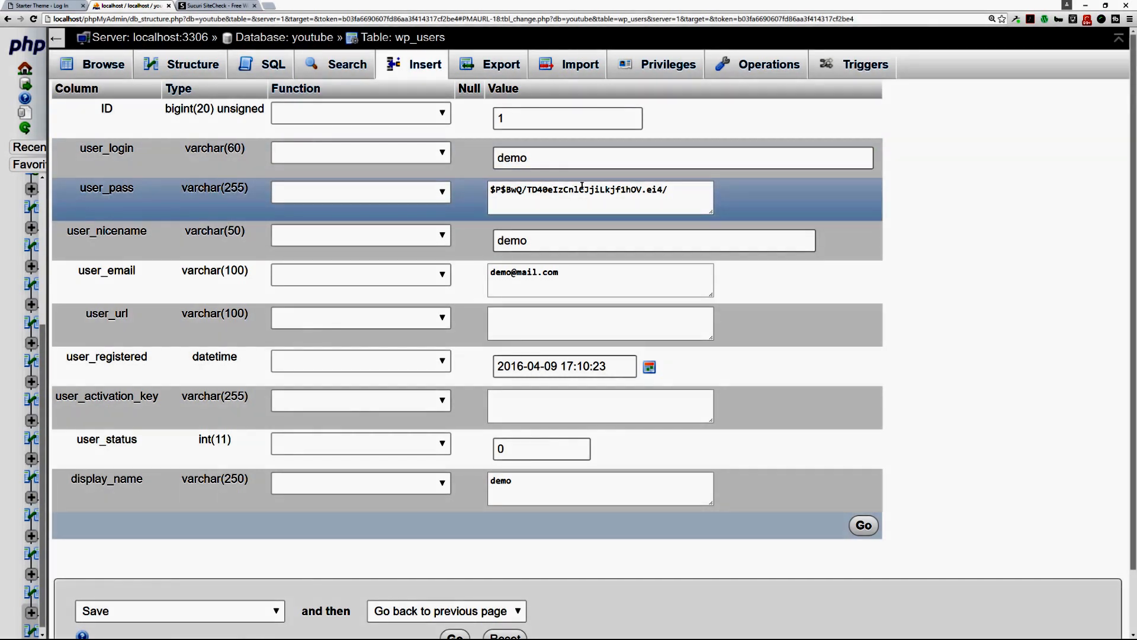
pyautogui.click(651, 240)
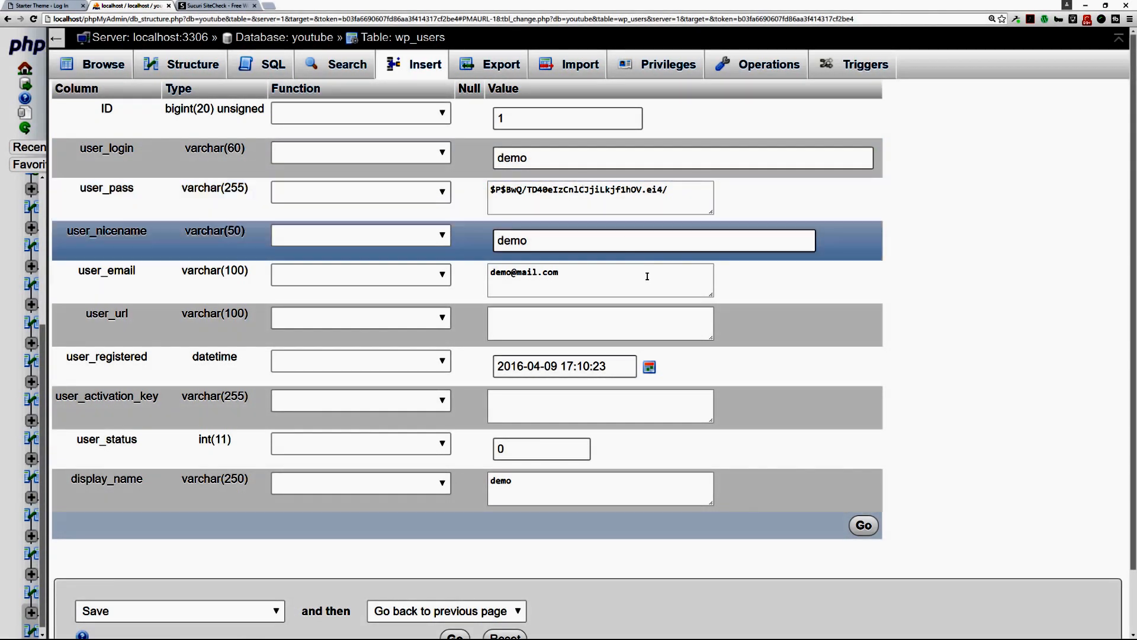
pyautogui.click(600, 279)
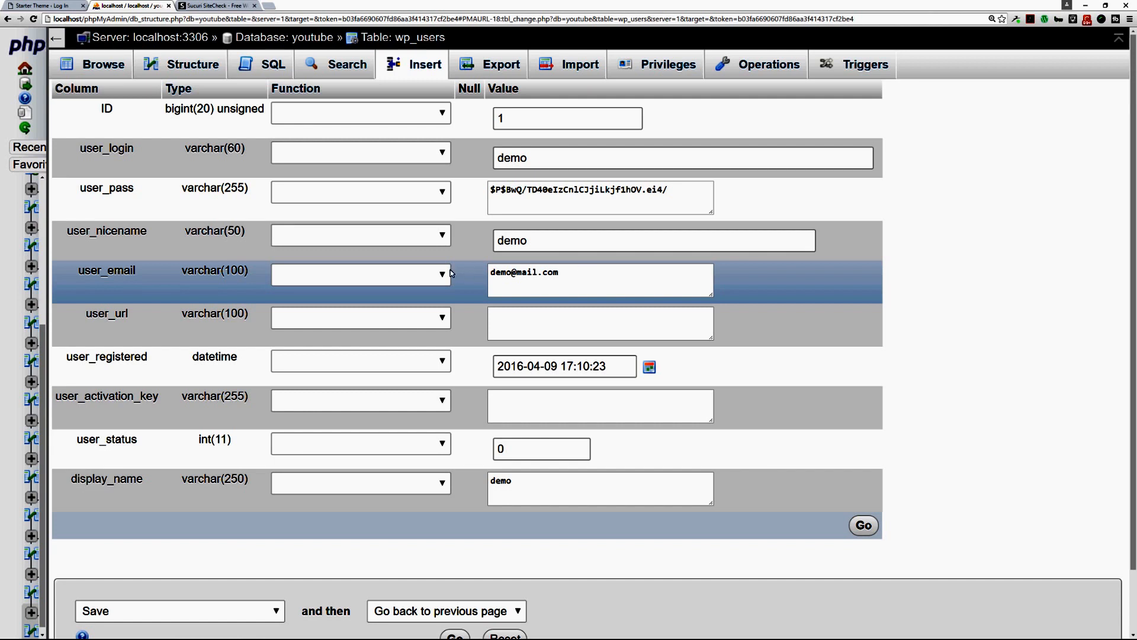
pyautogui.moveTo(746, 395)
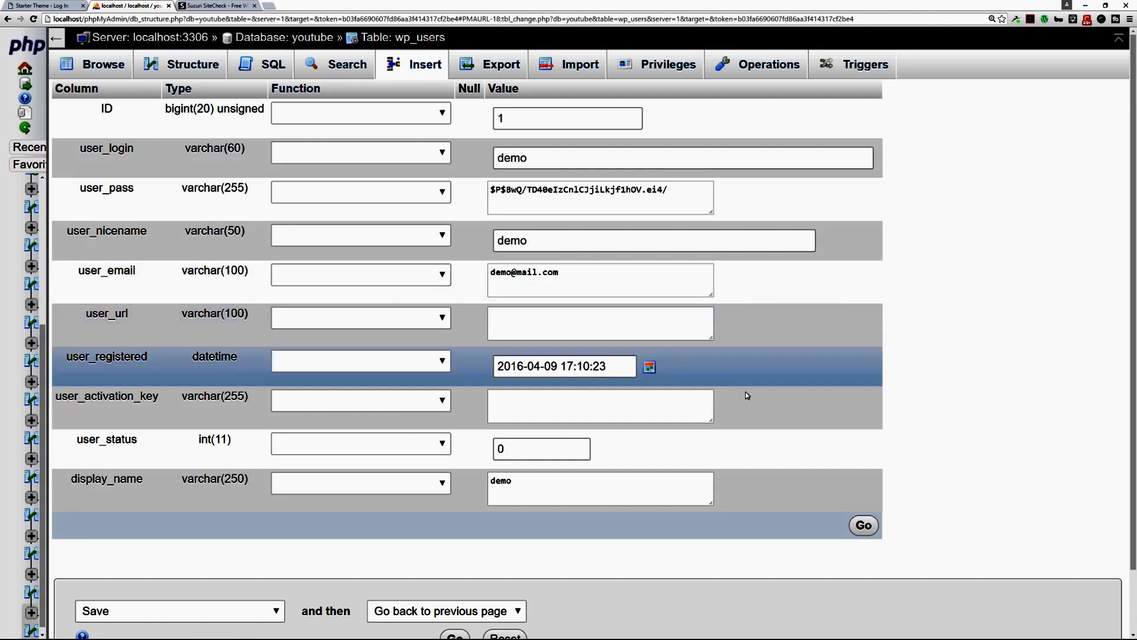
pyautogui.click(599, 280)
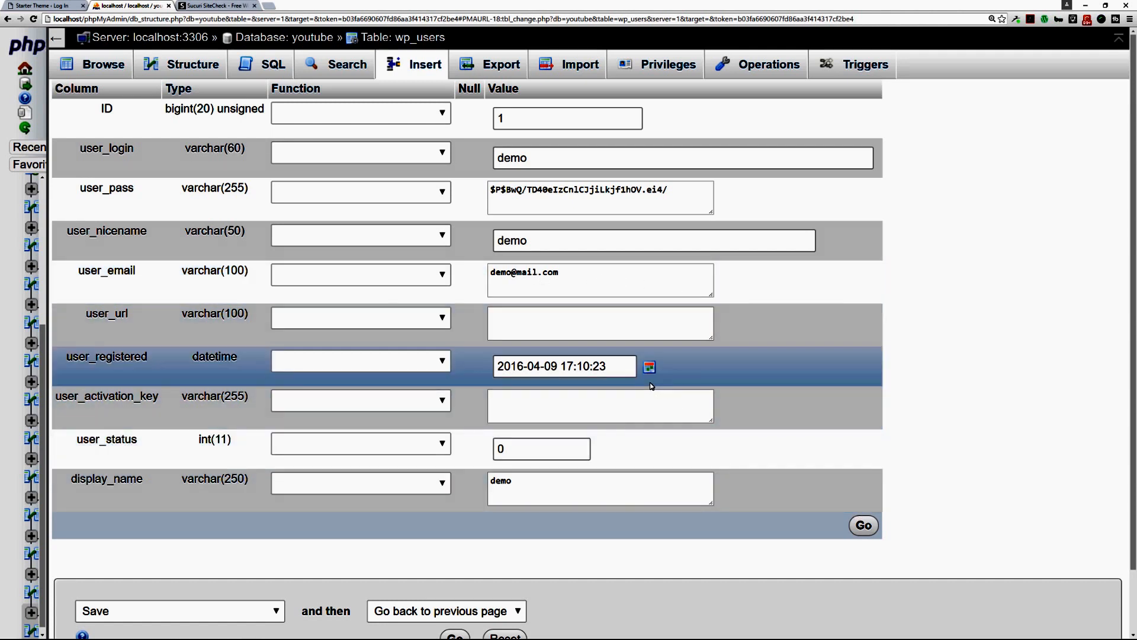
pyautogui.moveTo(642, 357)
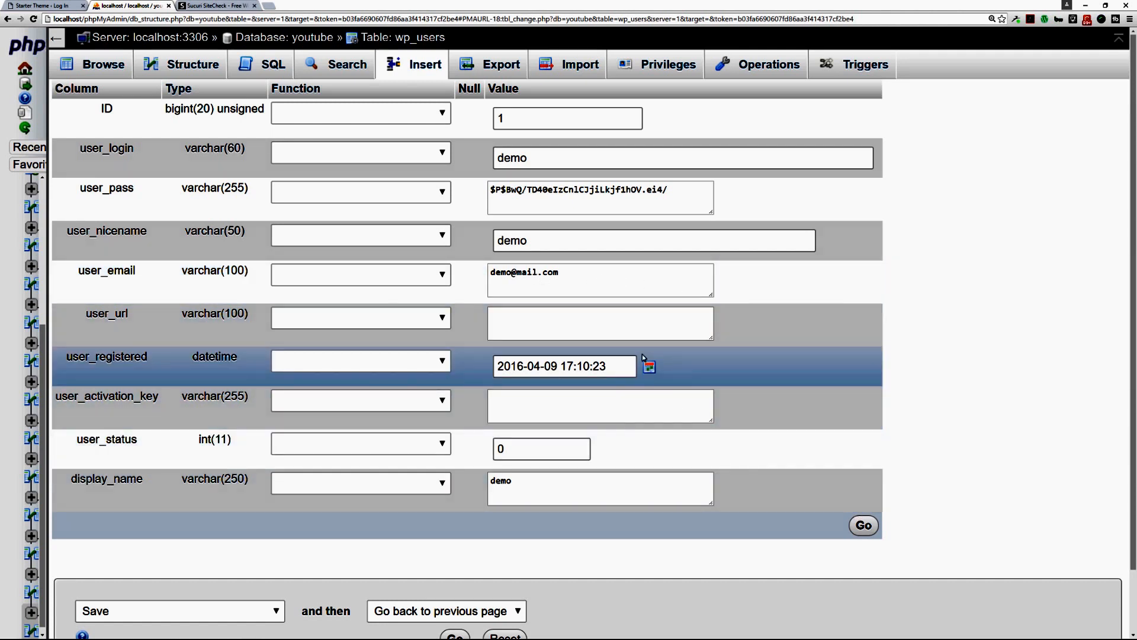
pyautogui.click(599, 198)
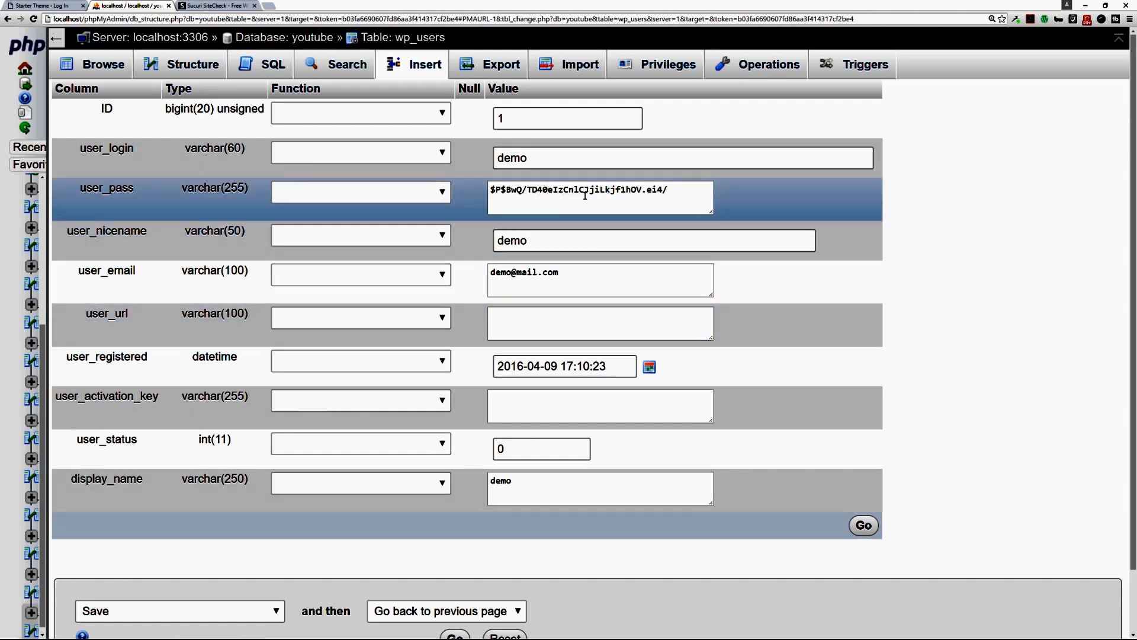
pyautogui.moveTo(89, 205)
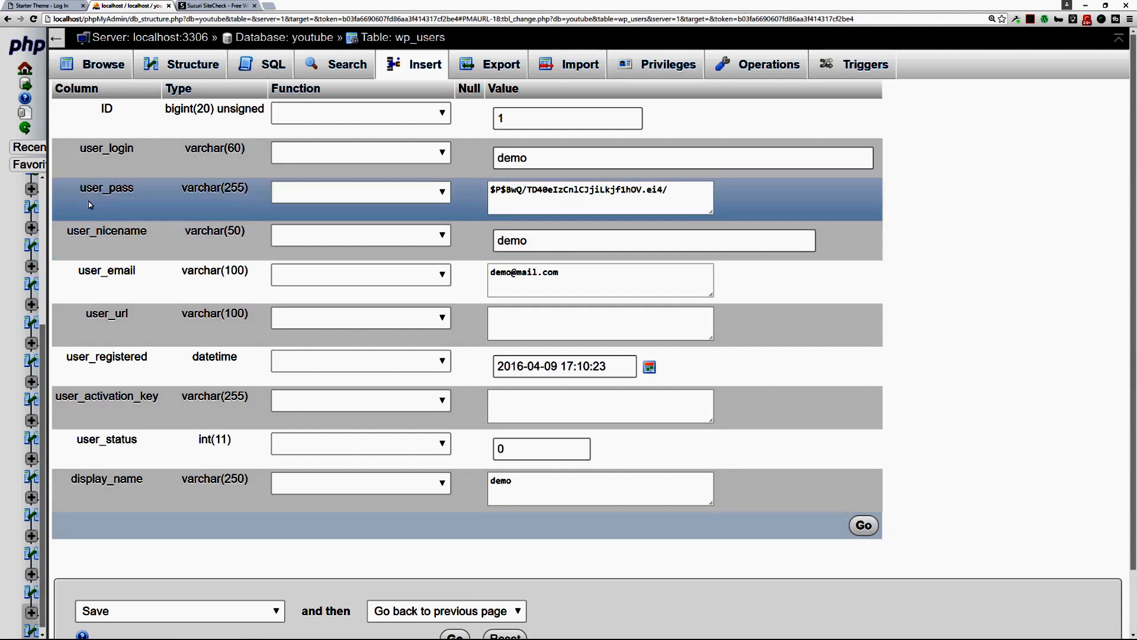
pyautogui.moveTo(459, 199)
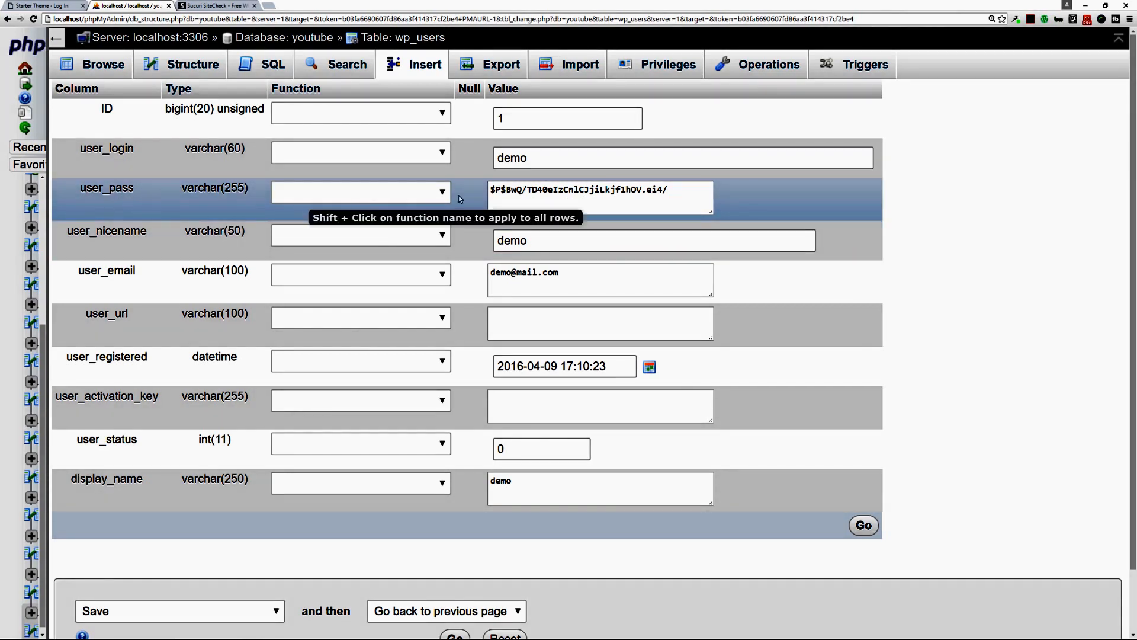
pyautogui.moveTo(555, 190)
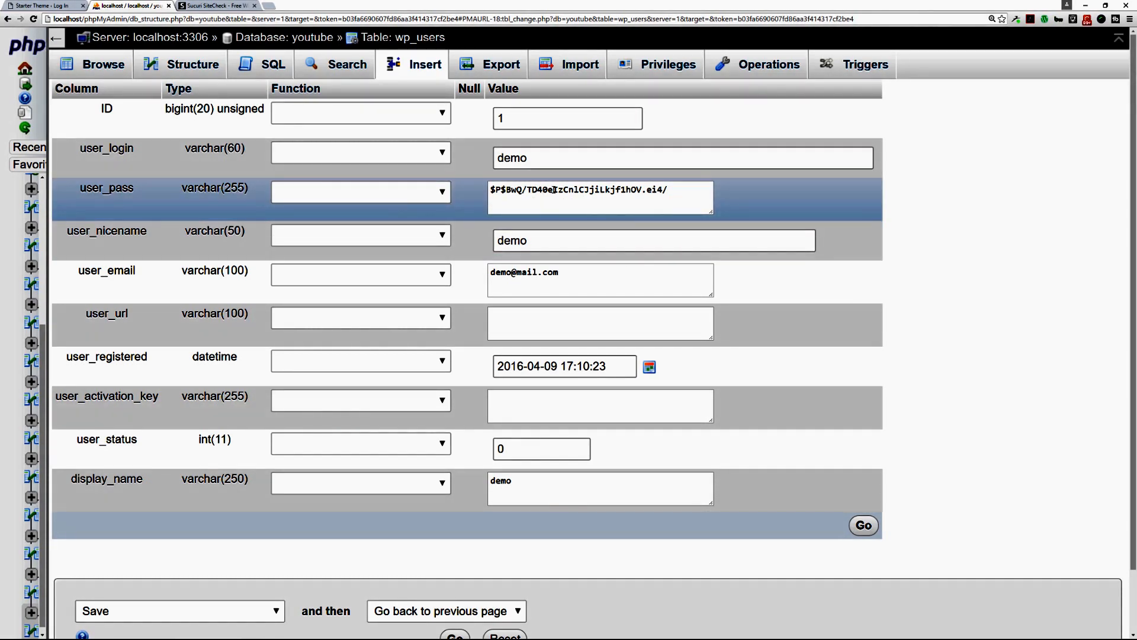
pyautogui.tripleClick(599, 197)
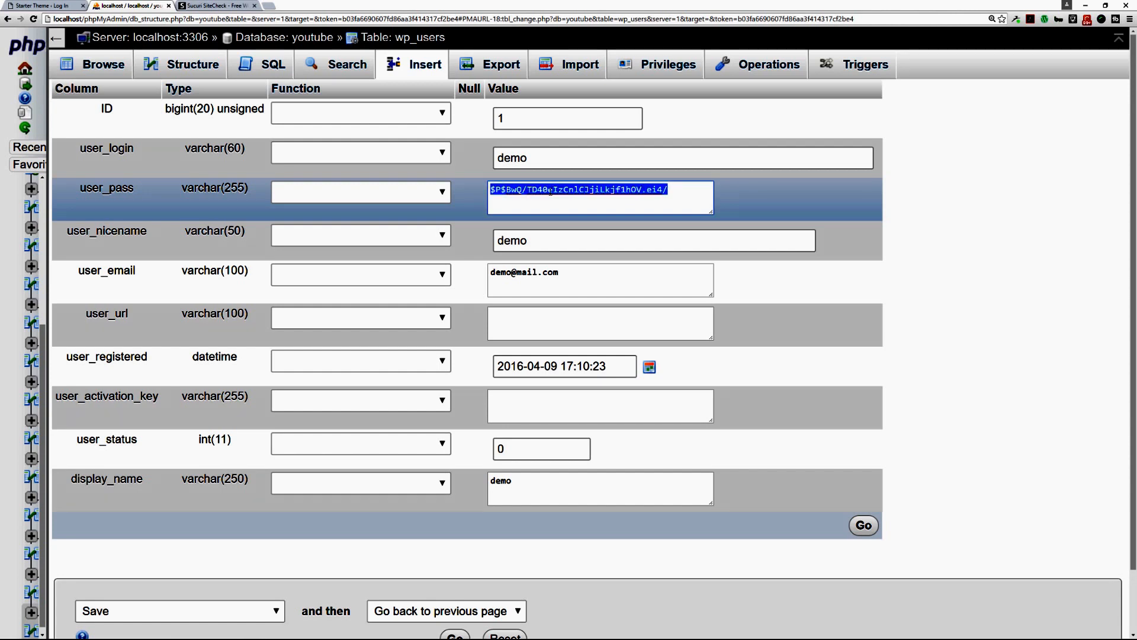
pyautogui.press('Delete')
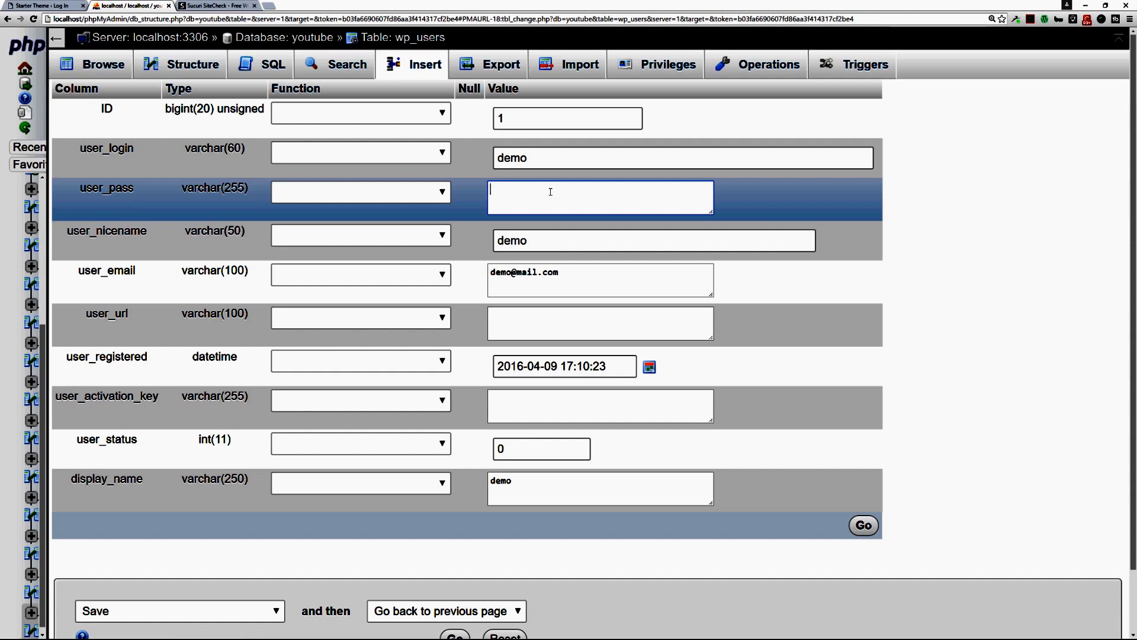
pyautogui.write('pa')
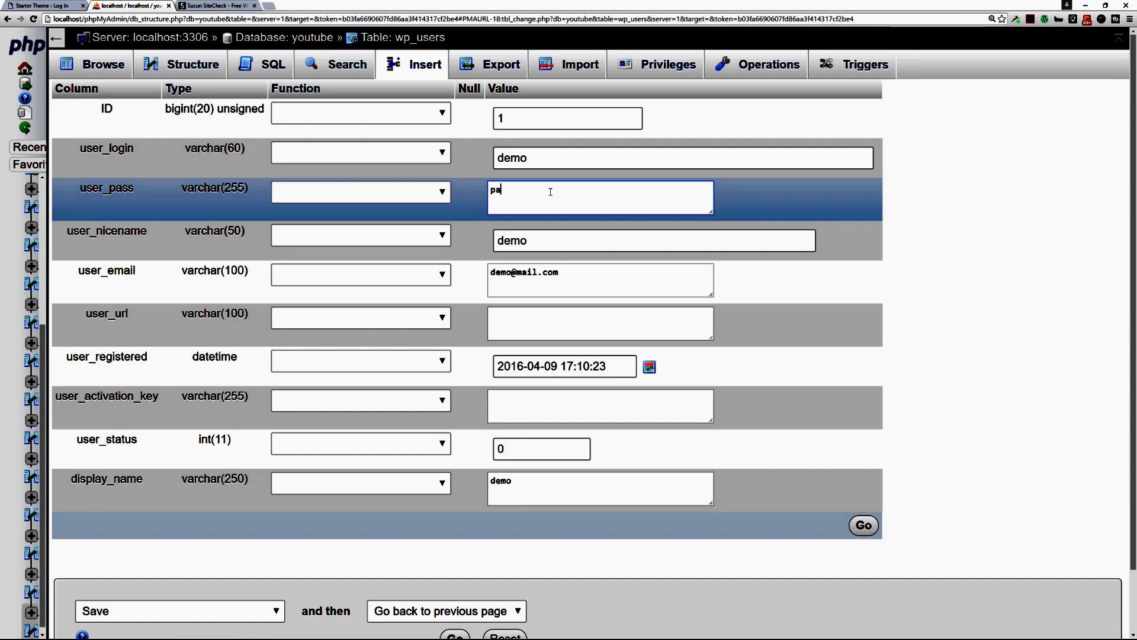
pyautogui.write('ssword')
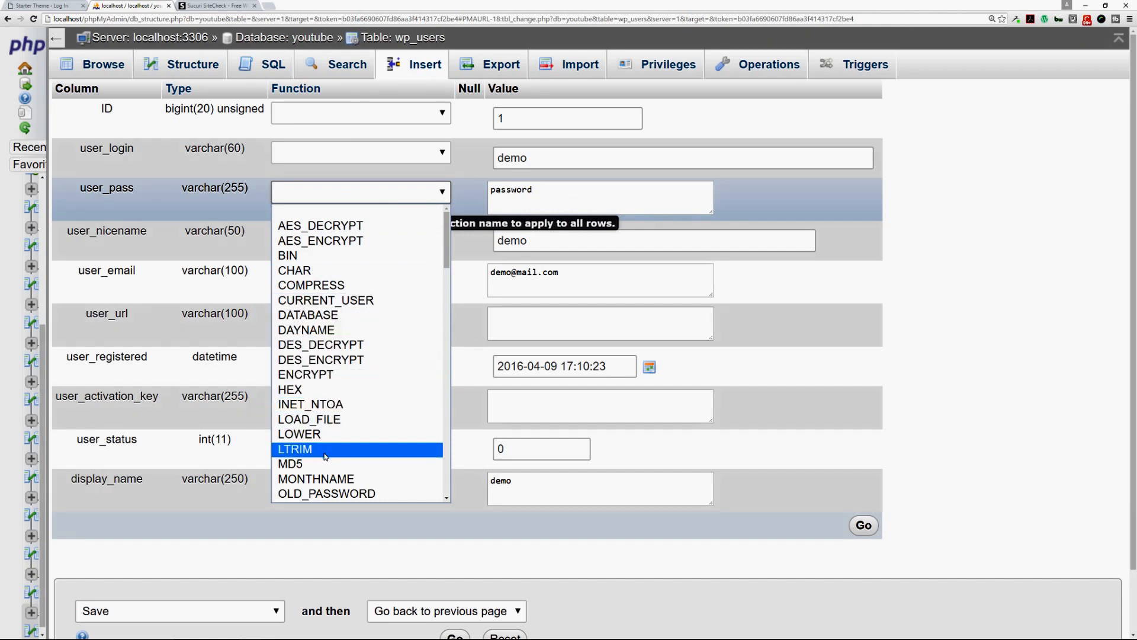
# Step: Apply the MD5 function to user_pass and save the row, one row affected in wp_users
pyautogui.click(290, 463)
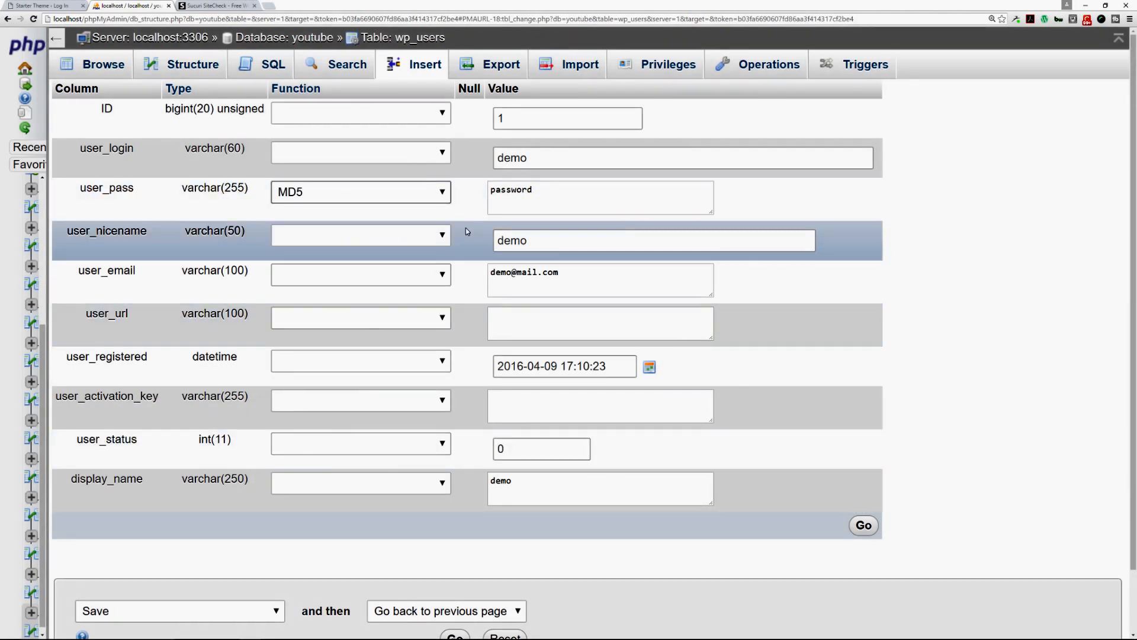
pyautogui.click(862, 525)
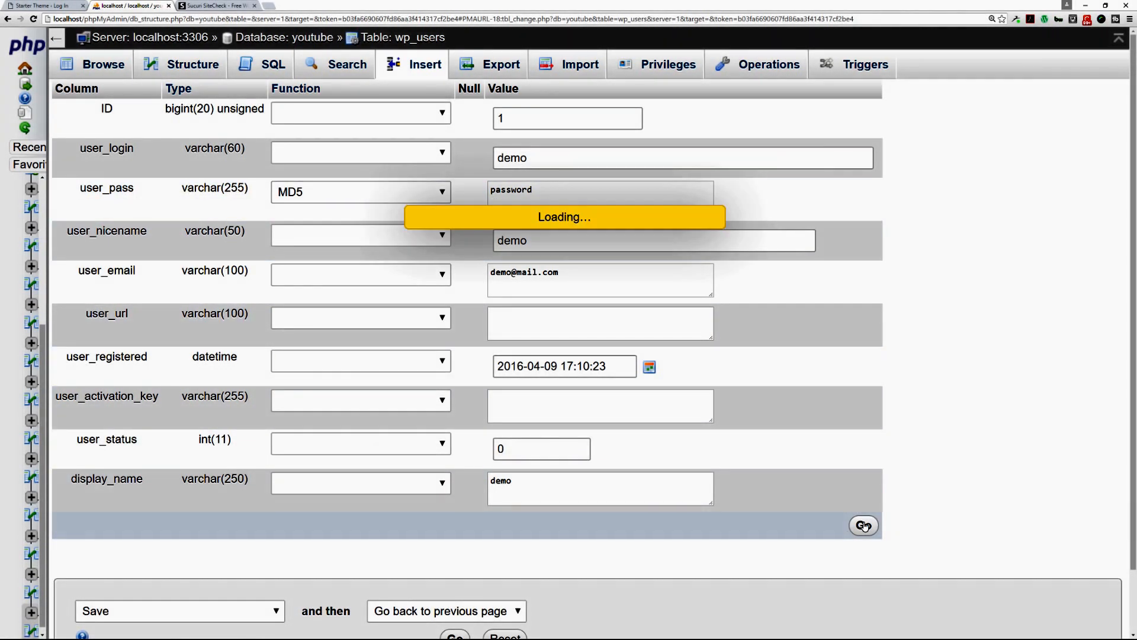
pyautogui.click(864, 524)
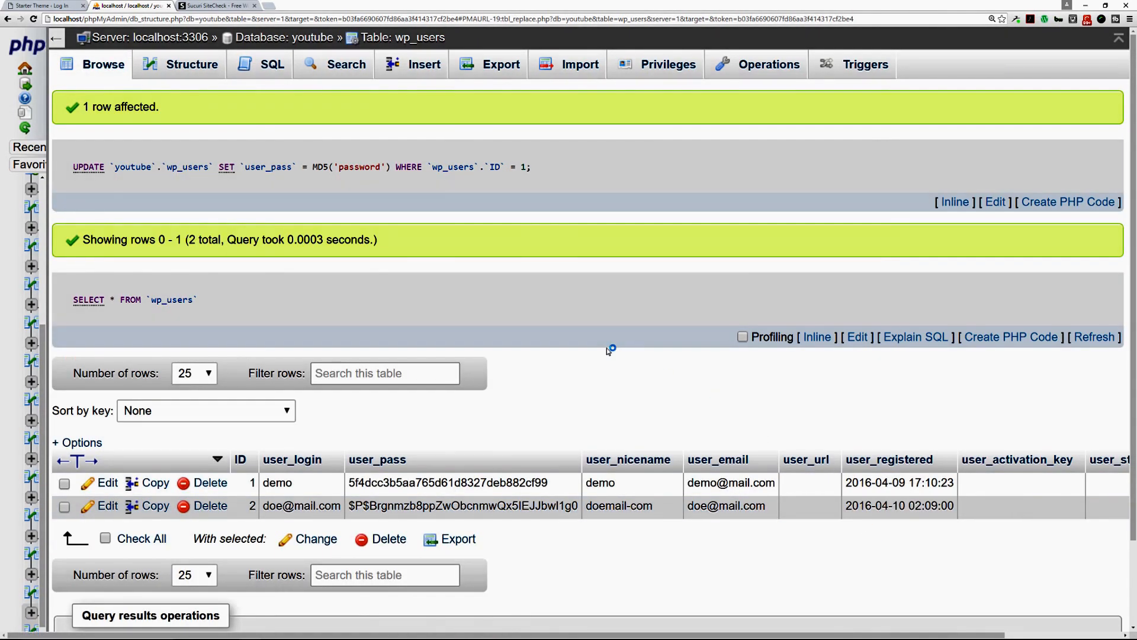
pyautogui.moveTo(422, 468)
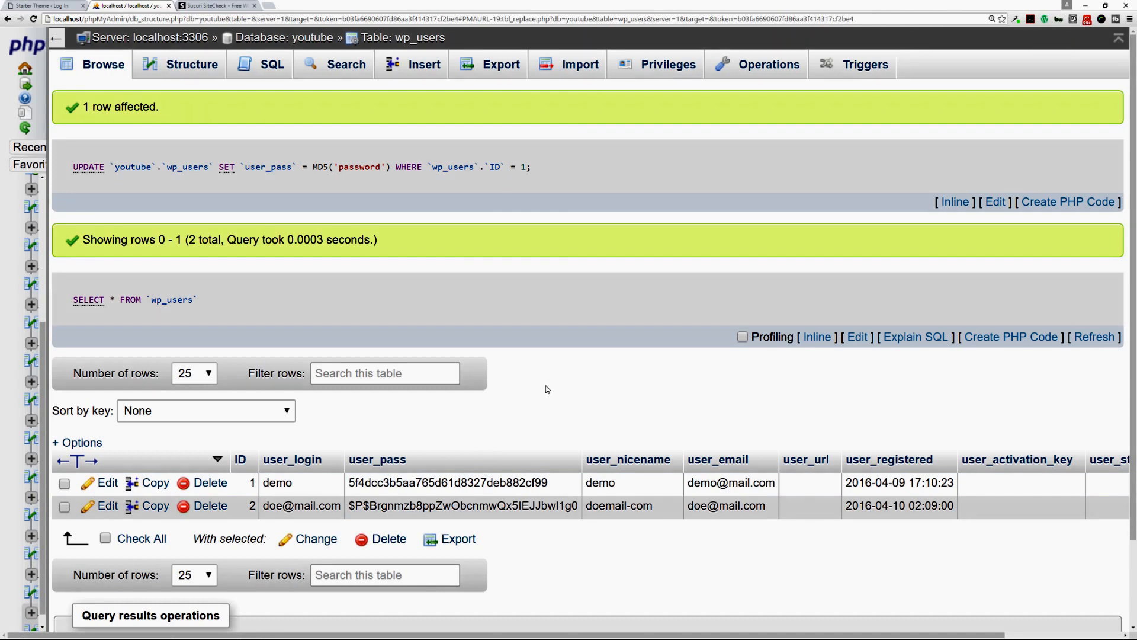
pyautogui.moveTo(42, 7)
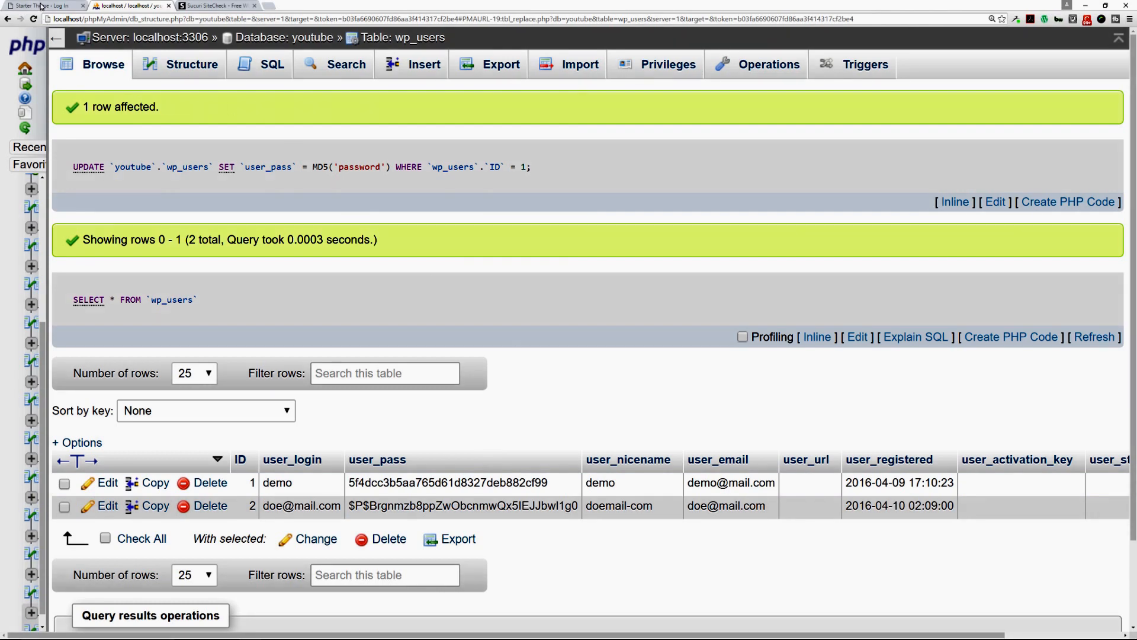
# Step: Log into WordPress as demo with the new password and reach the Dashboard
pyautogui.click(45, 6)
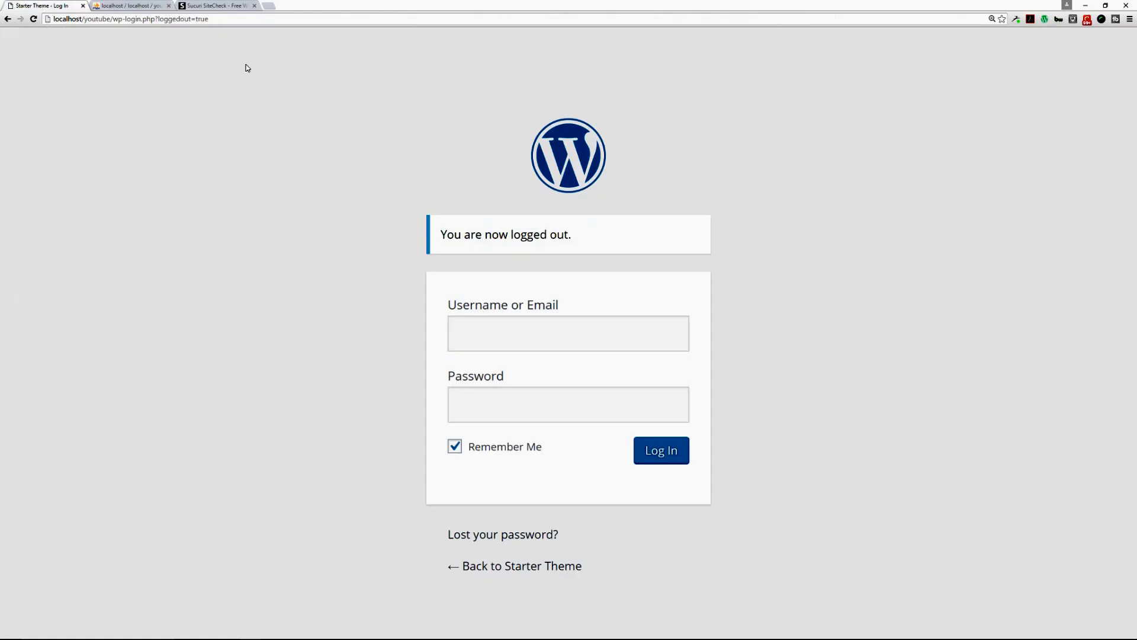
pyautogui.click(568, 333)
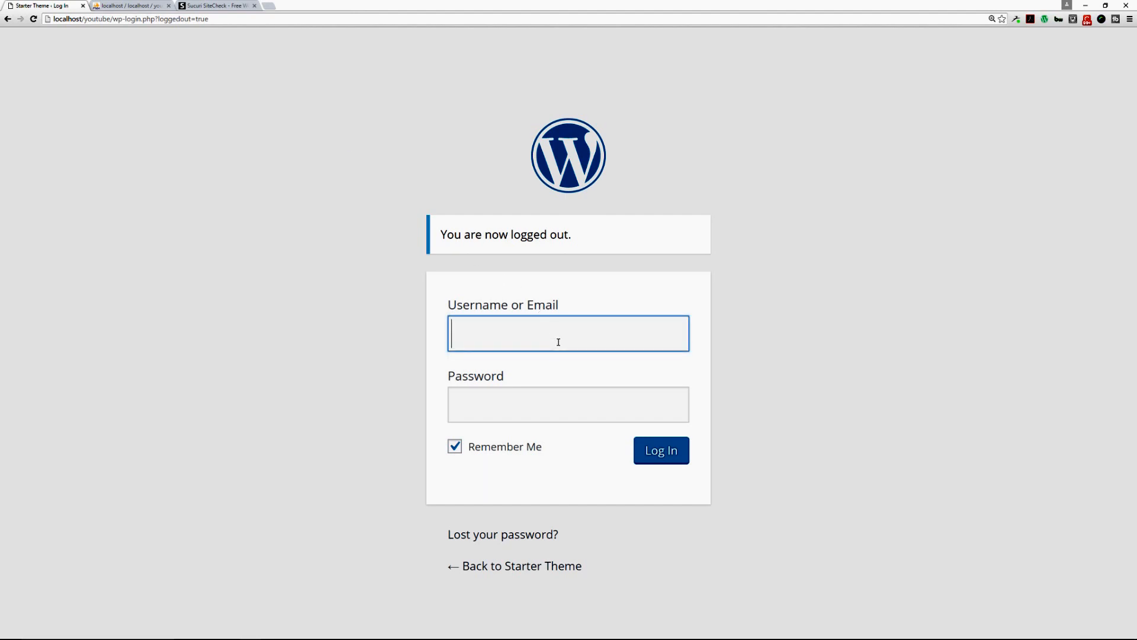
pyautogui.write('demo')
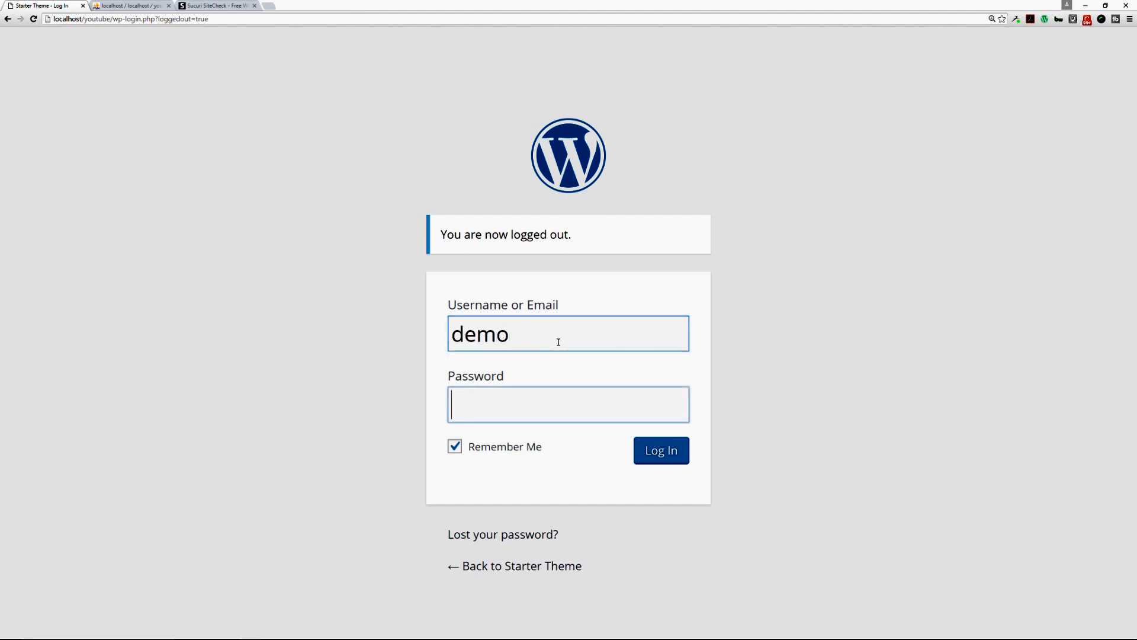
pyautogui.write('demo')
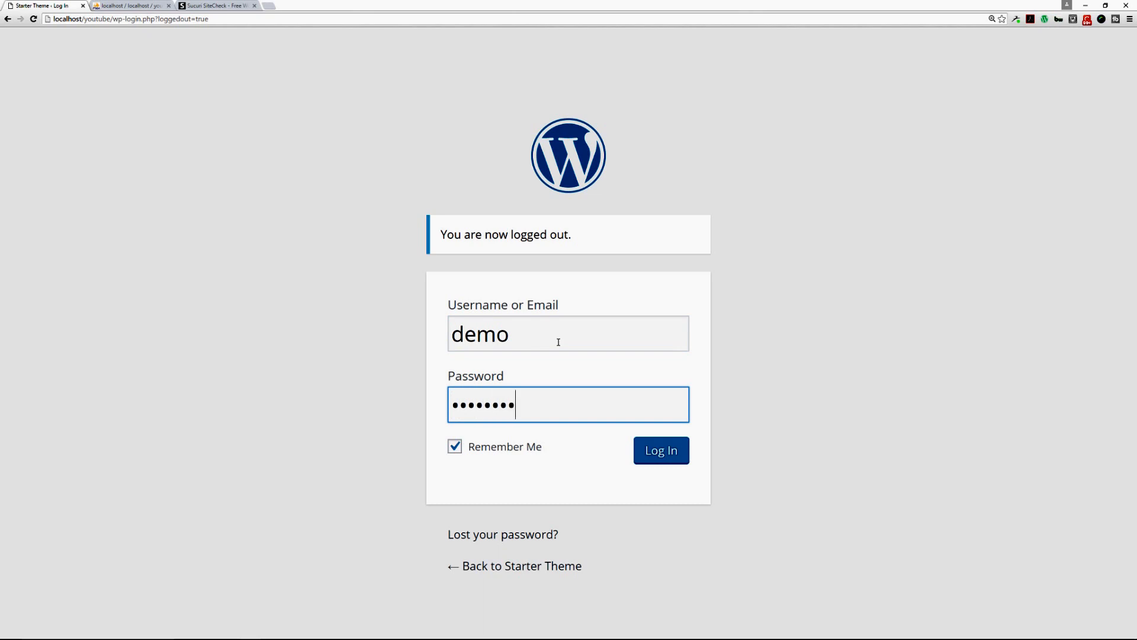
pyautogui.click(660, 450)
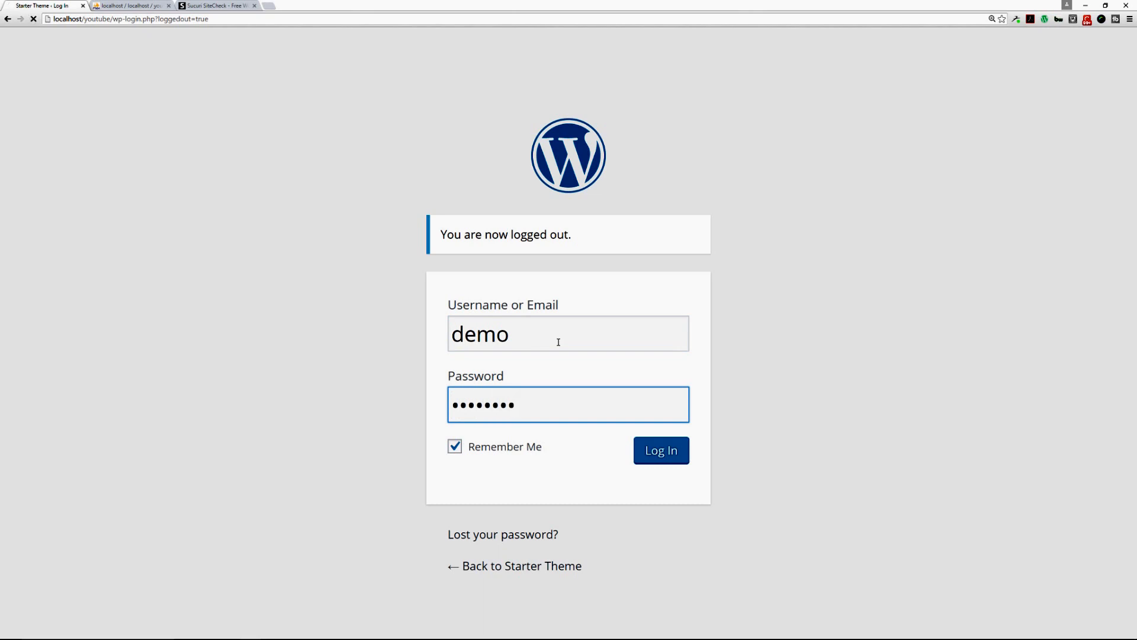
pyautogui.click(660, 450)
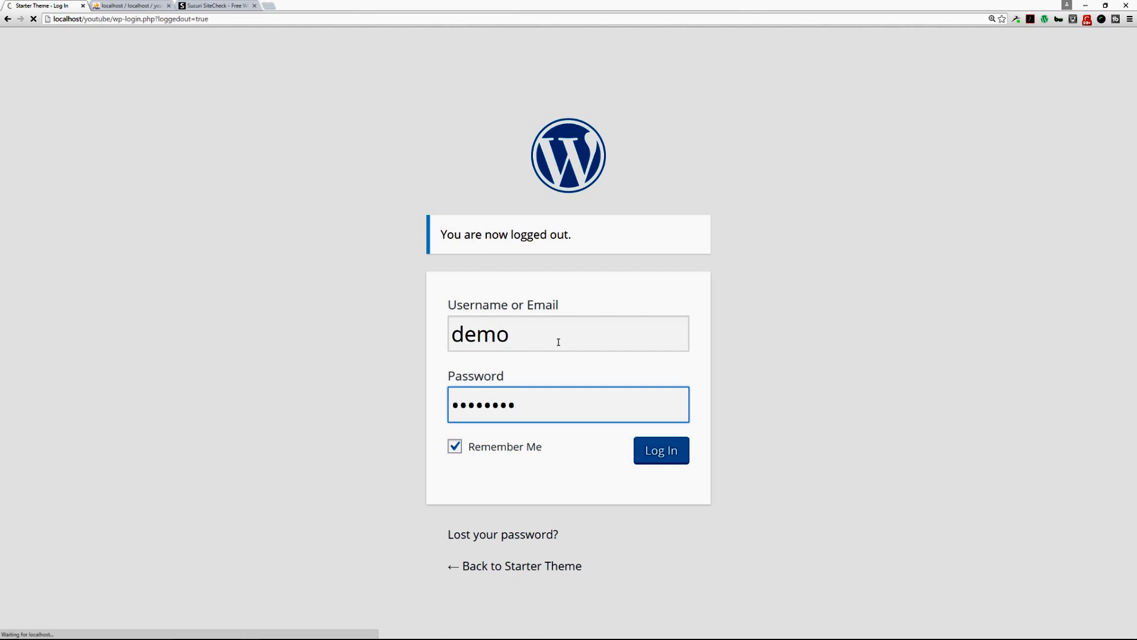
pyautogui.click(660, 451)
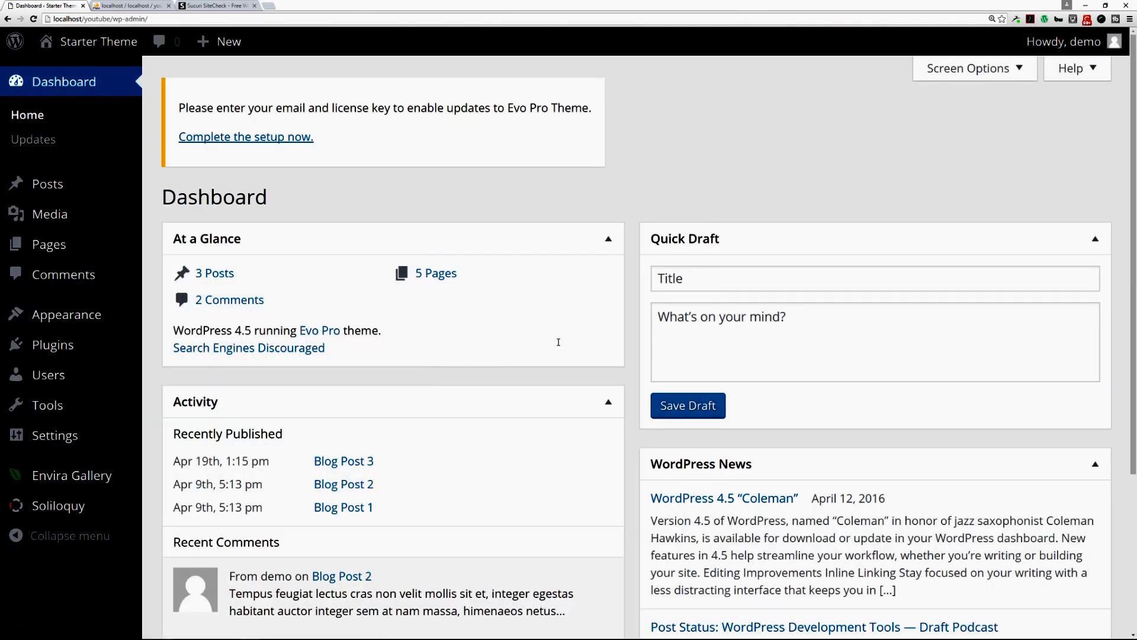
pyautogui.moveTo(410, 476)
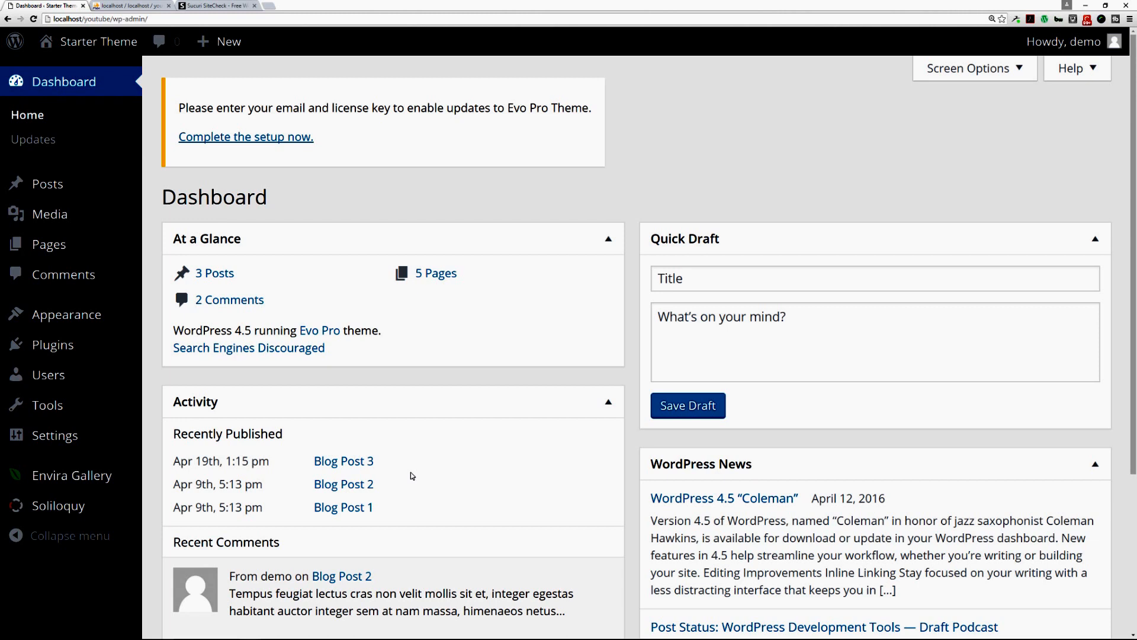
# Step: Check the wp_users table again, then move to the Sucuri SiteCheck scanner page
pyautogui.click(134, 6)
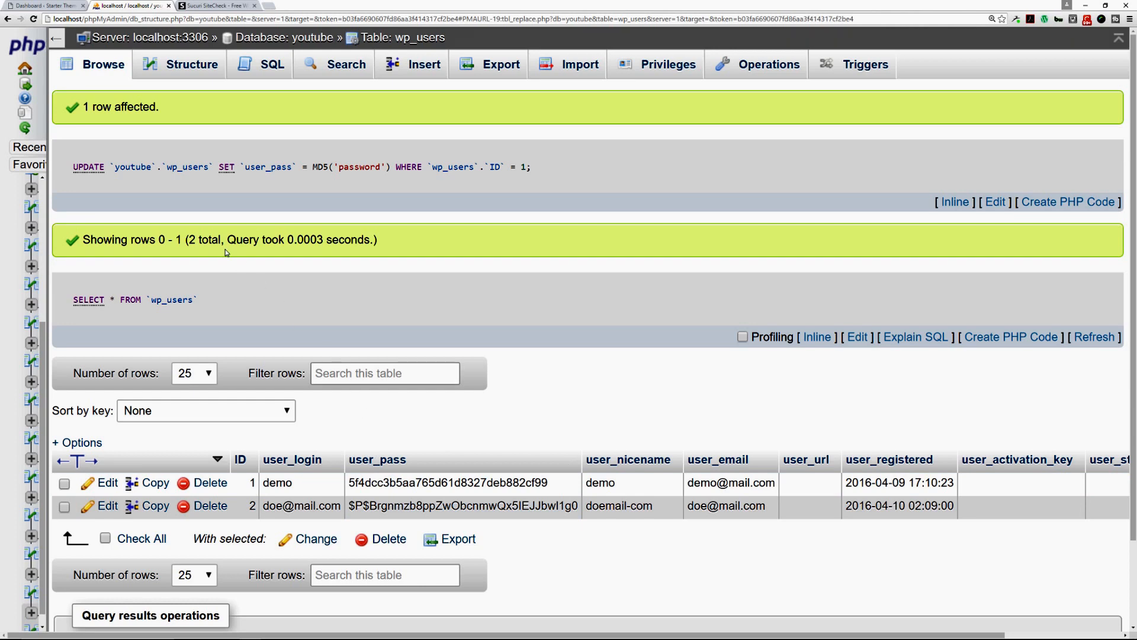
pyautogui.moveTo(543, 539)
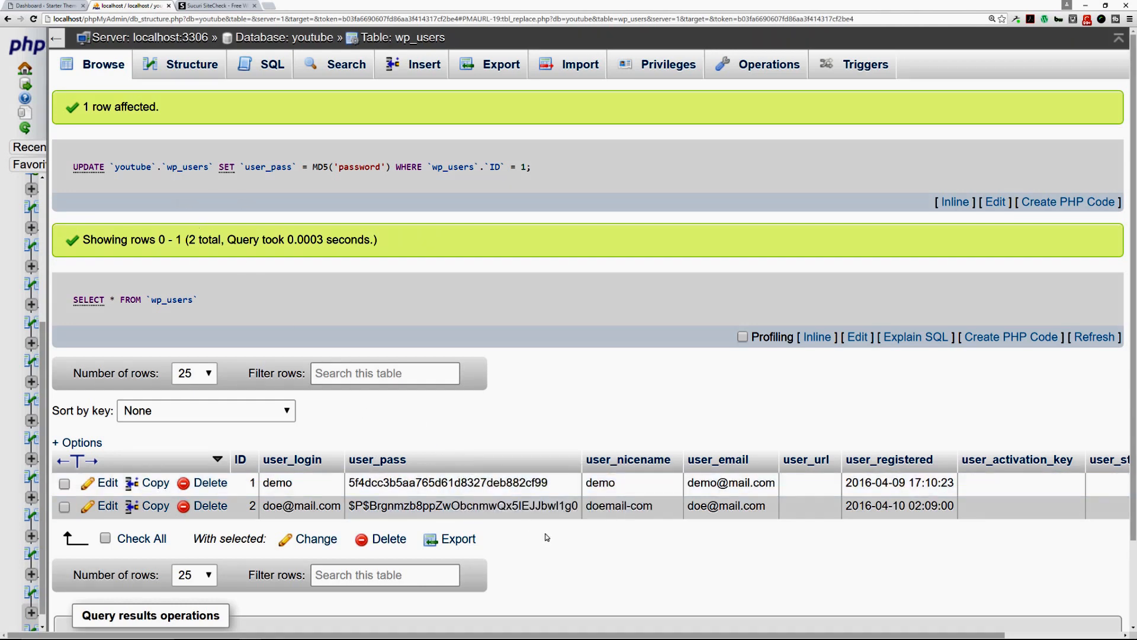
pyautogui.moveTo(531, 531)
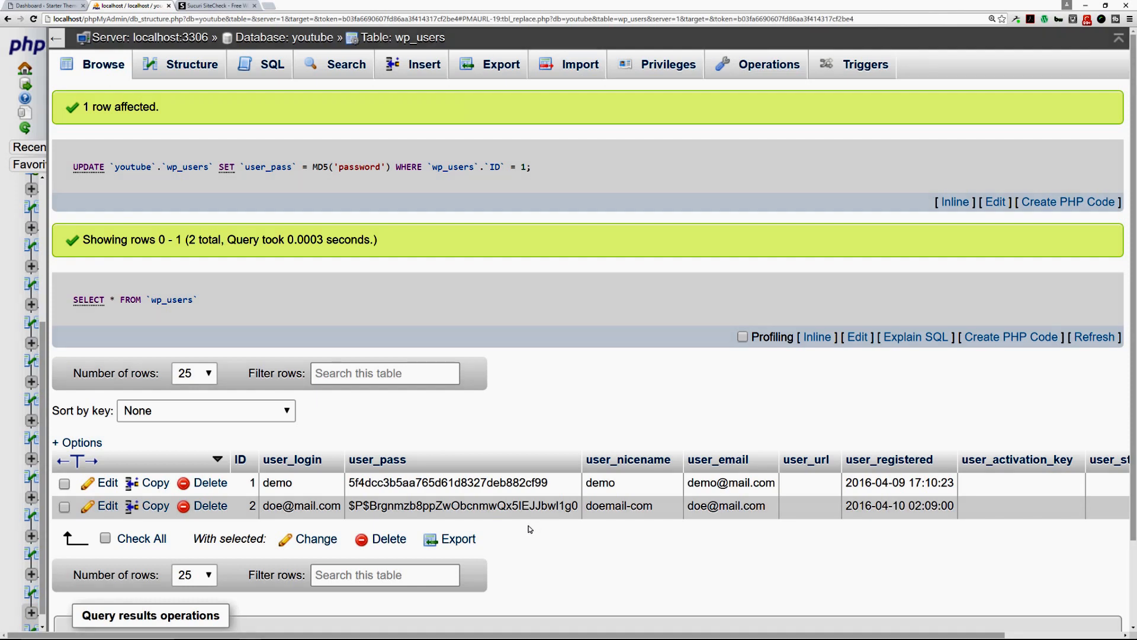
pyautogui.moveTo(293, 460)
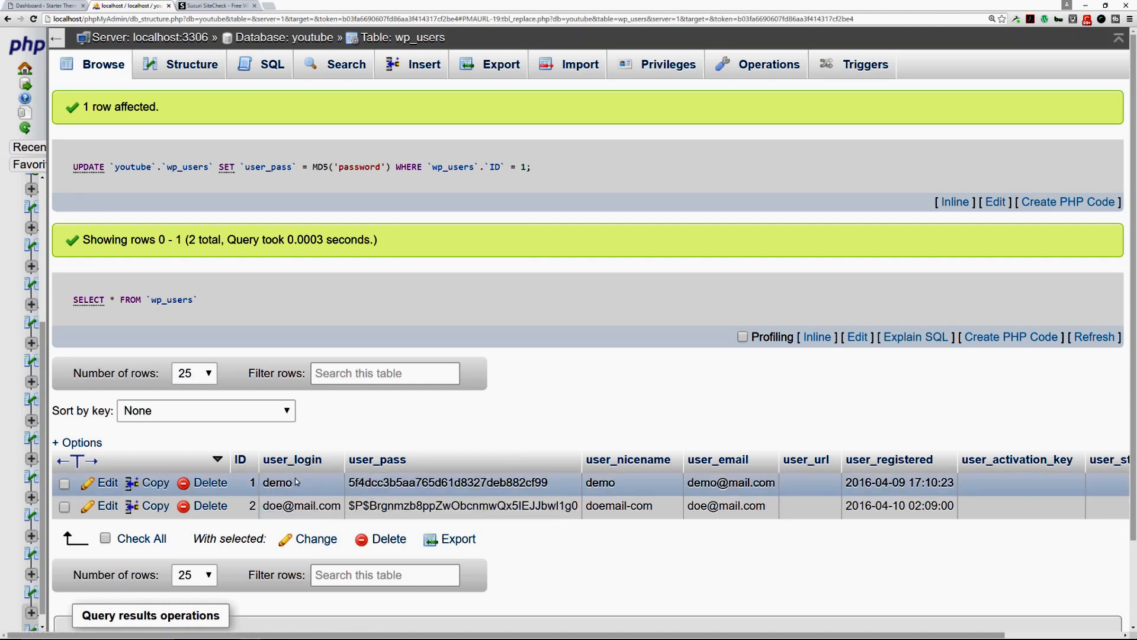
pyautogui.moveTo(648, 440)
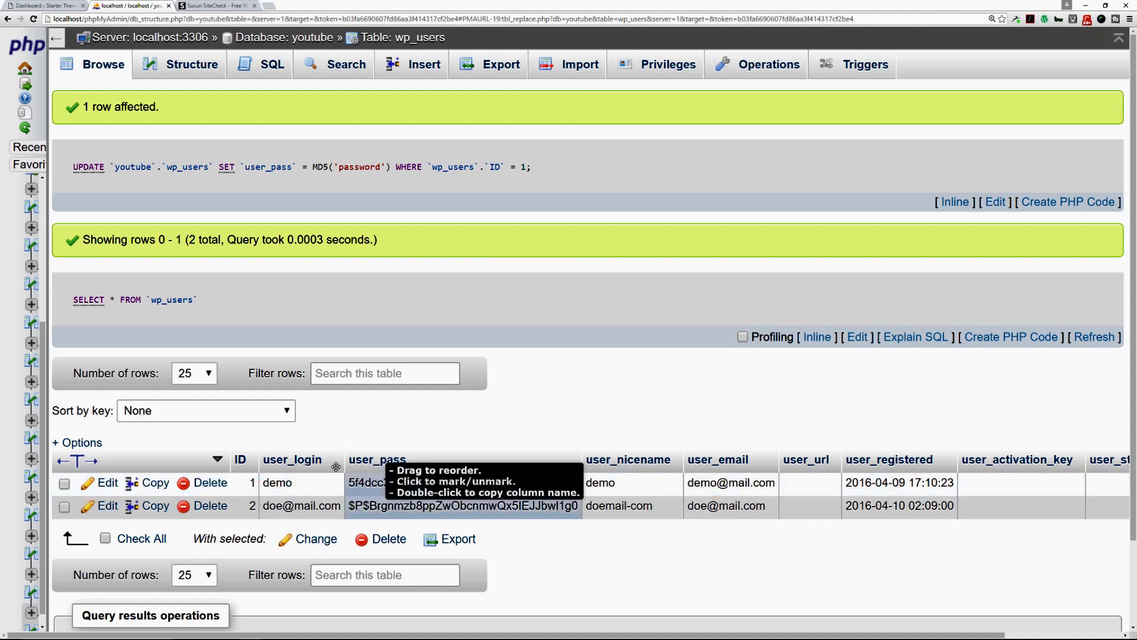
pyautogui.moveTo(426, 409)
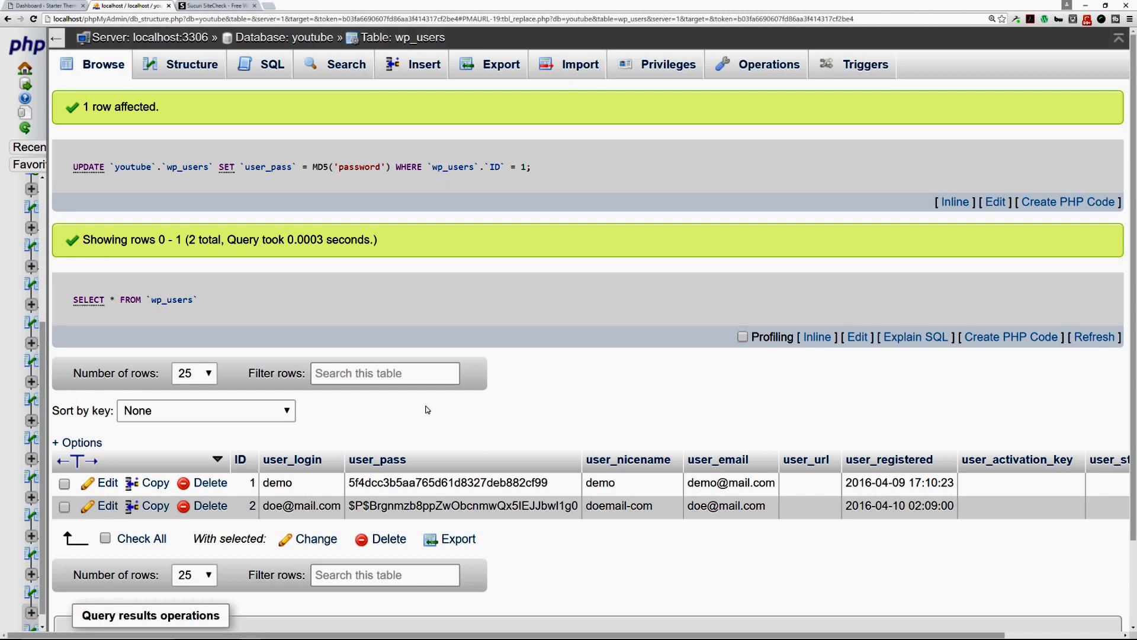
pyautogui.moveTo(291, 214)
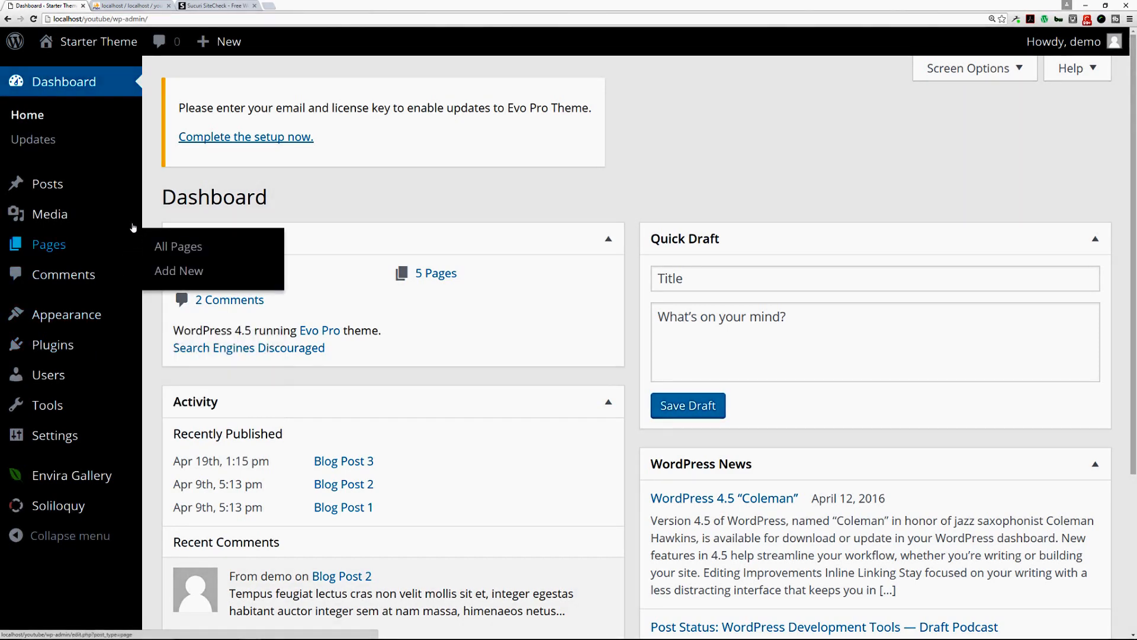
pyautogui.click(216, 6)
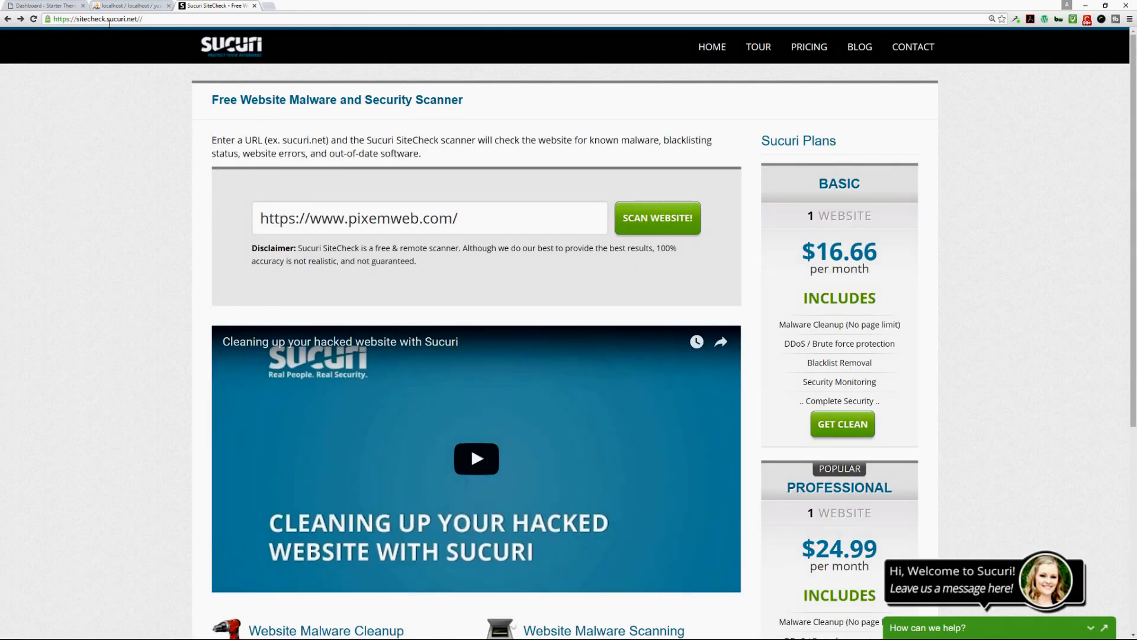
pyautogui.moveTo(127, 19)
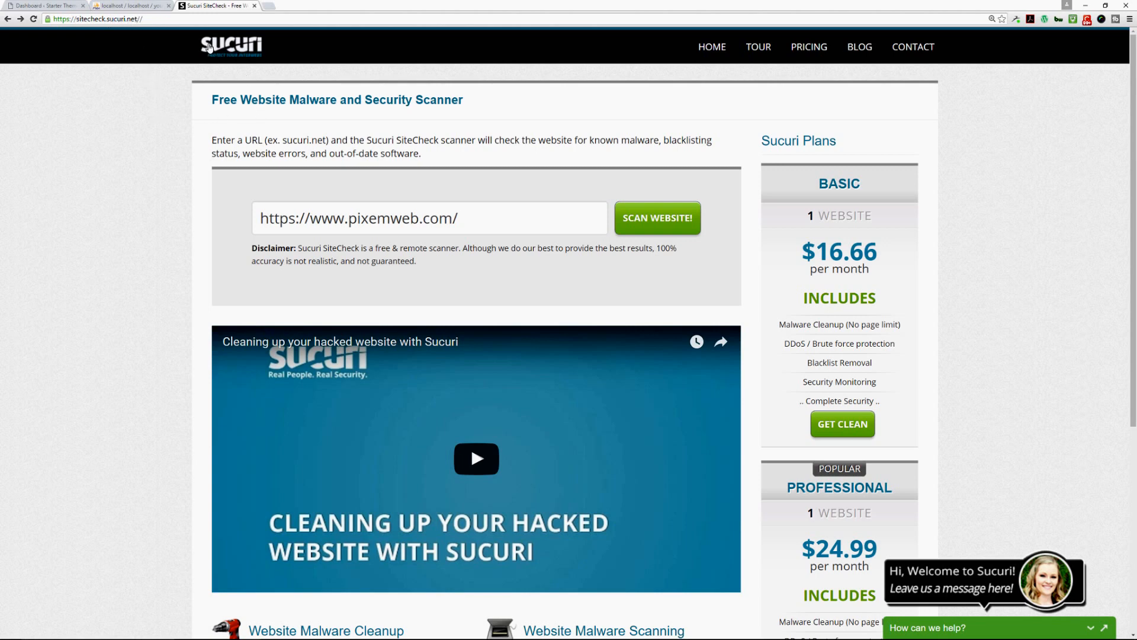
pyautogui.moveTo(160, 88)
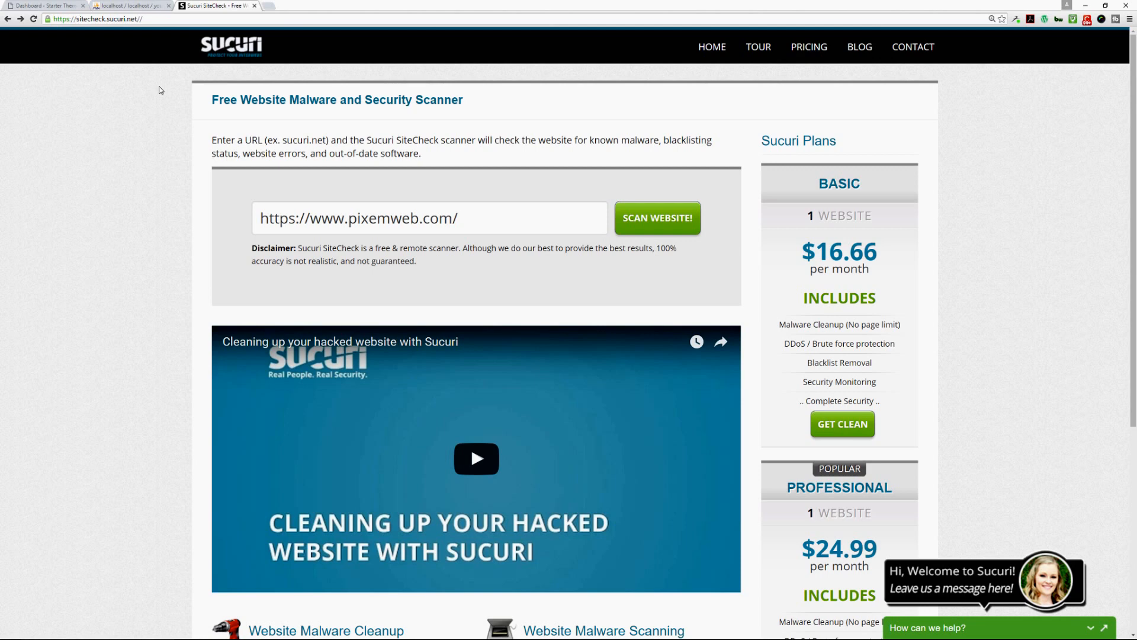
pyautogui.moveTo(373, 118)
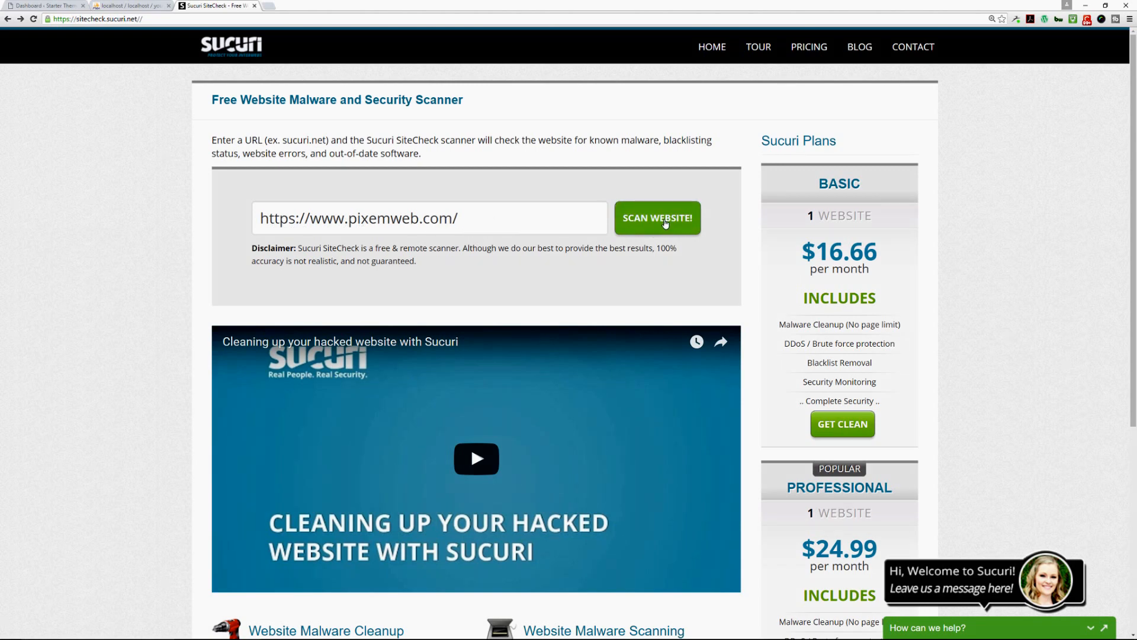
pyautogui.click(657, 218)
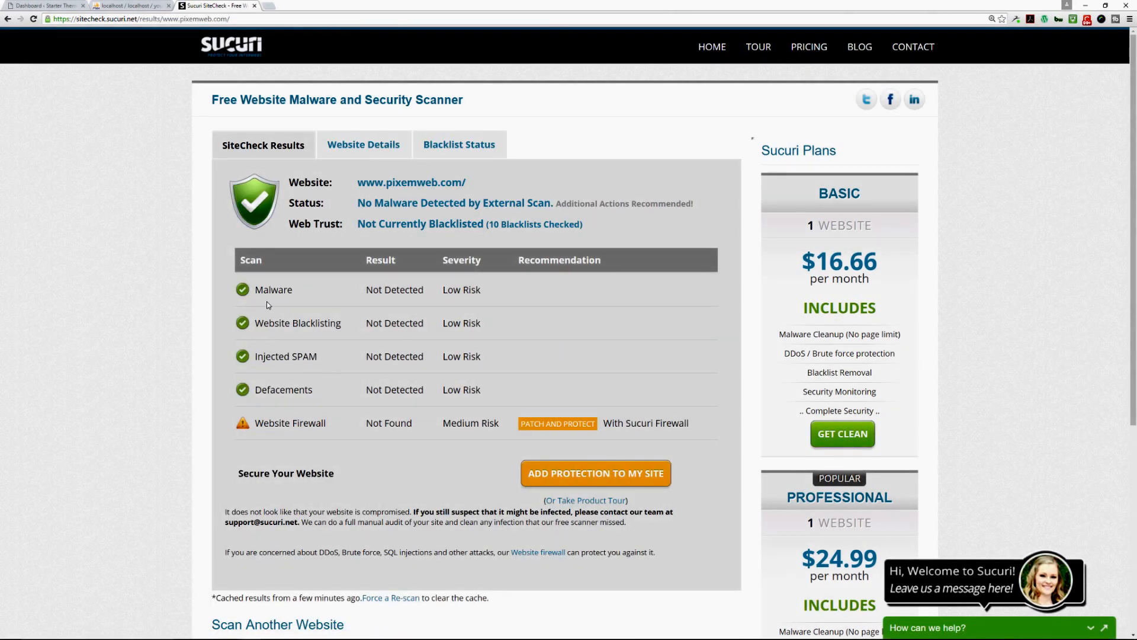
pyautogui.moveTo(311, 322)
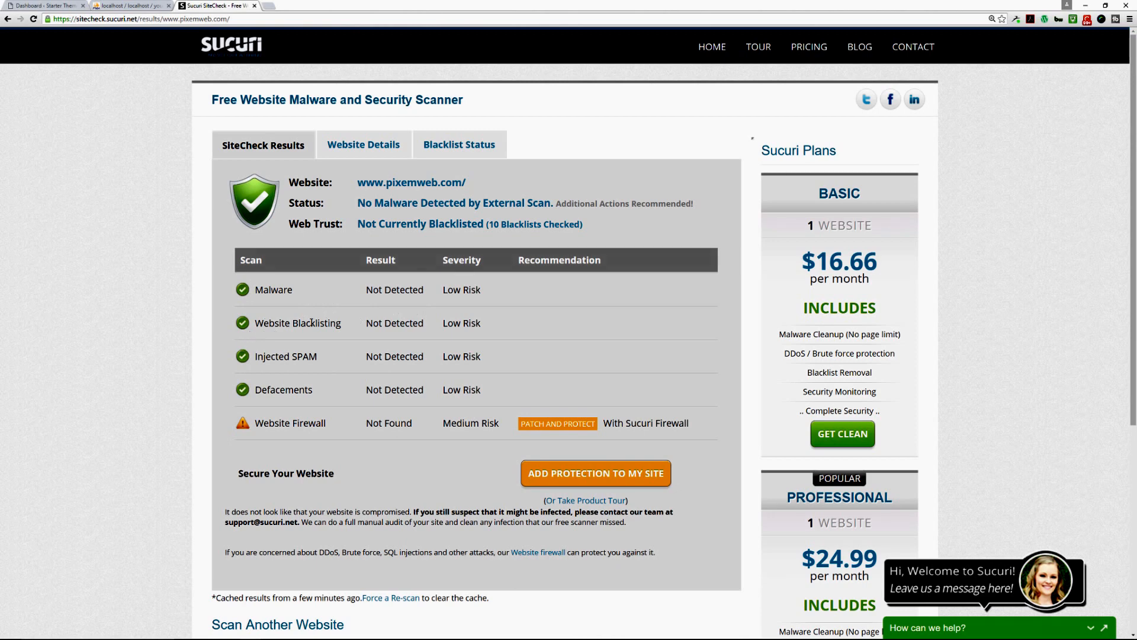
pyautogui.moveTo(379, 341)
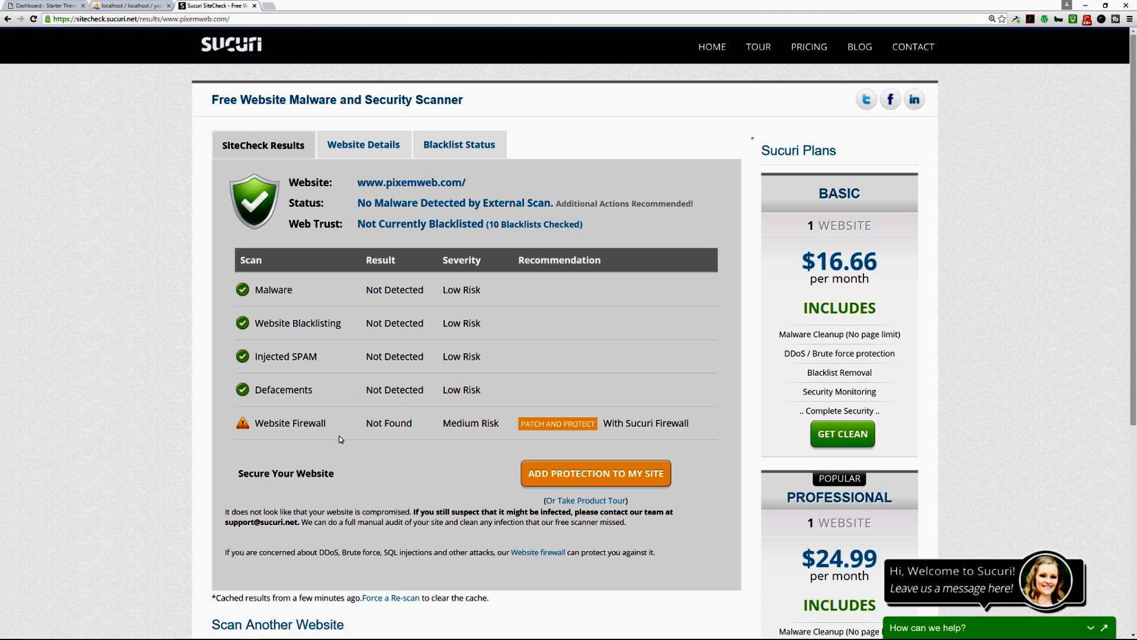
pyautogui.moveTo(300, 435)
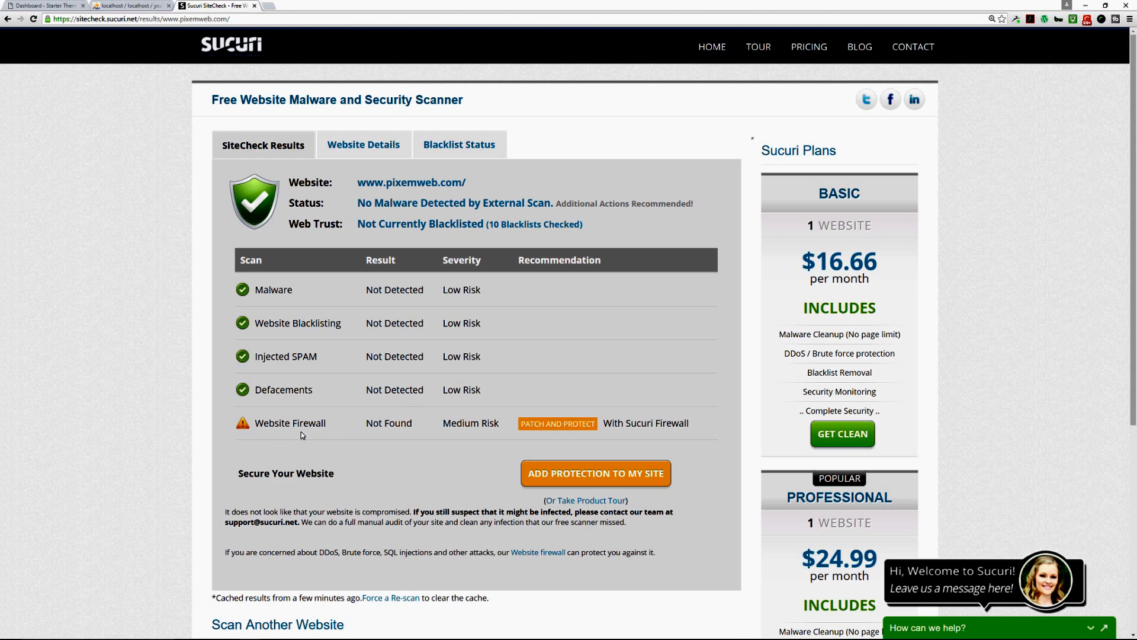
pyautogui.moveTo(413, 434)
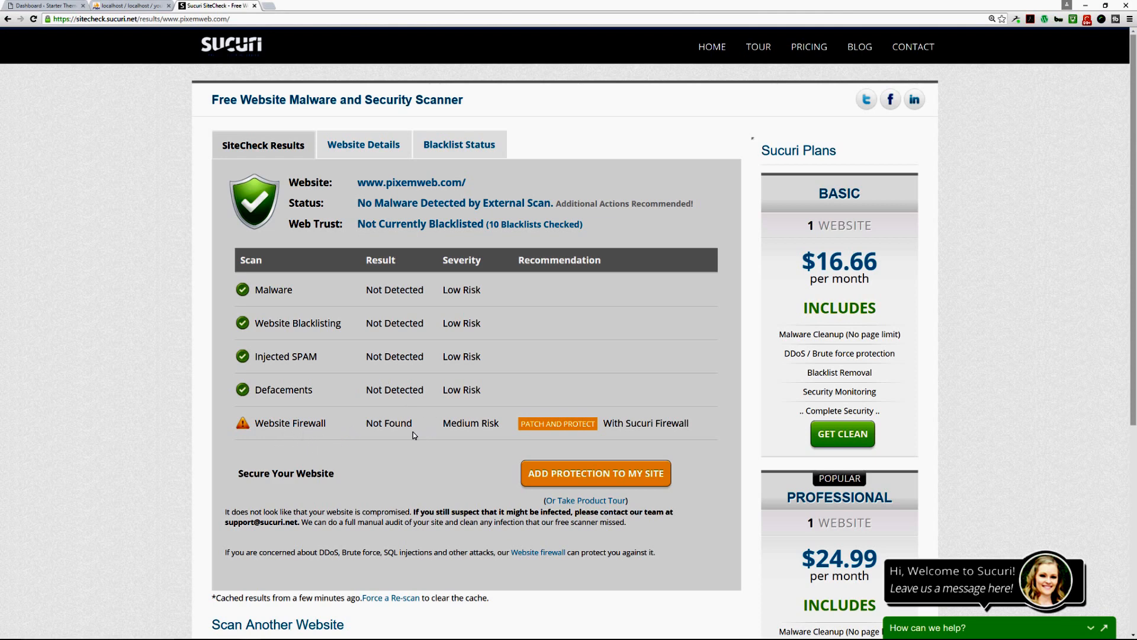
pyautogui.moveTo(407, 436)
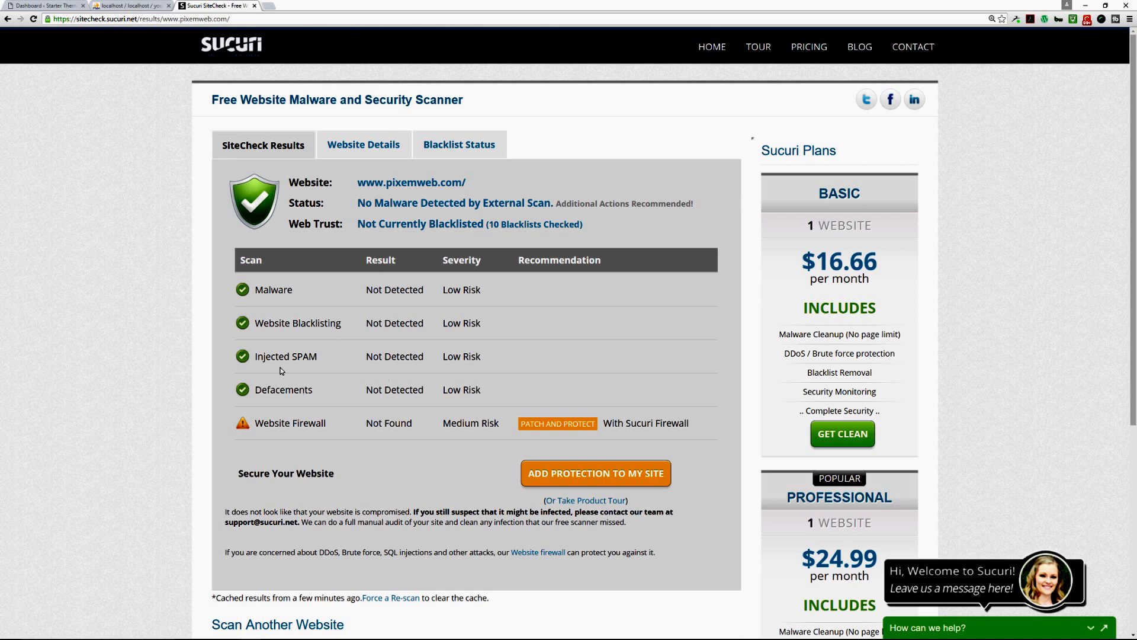
pyautogui.moveTo(269, 342)
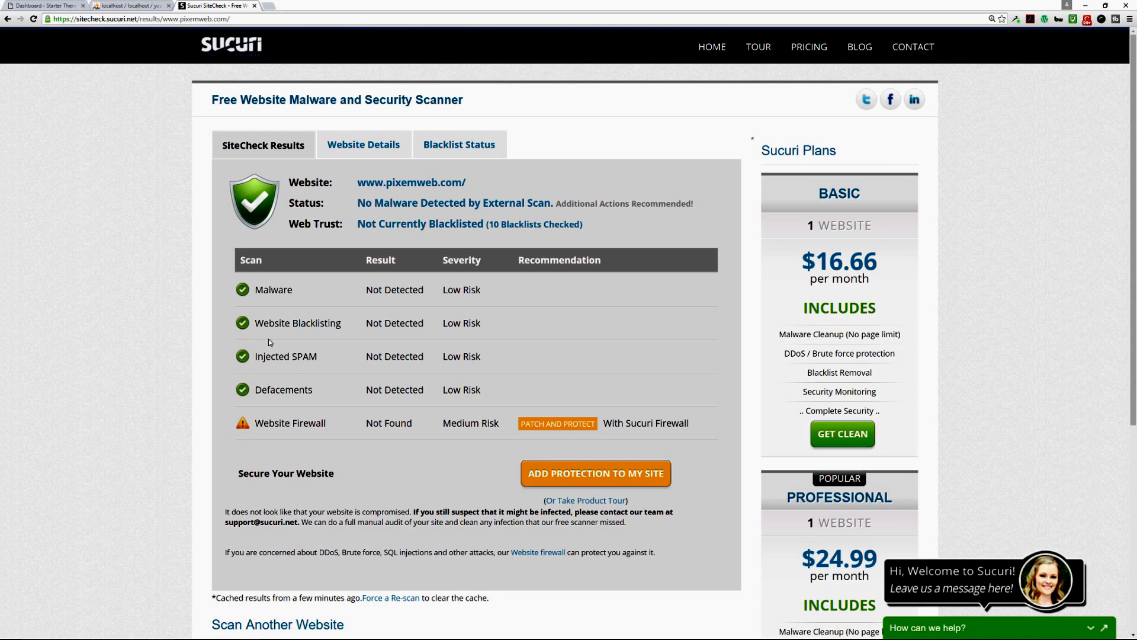
pyautogui.moveTo(364, 144)
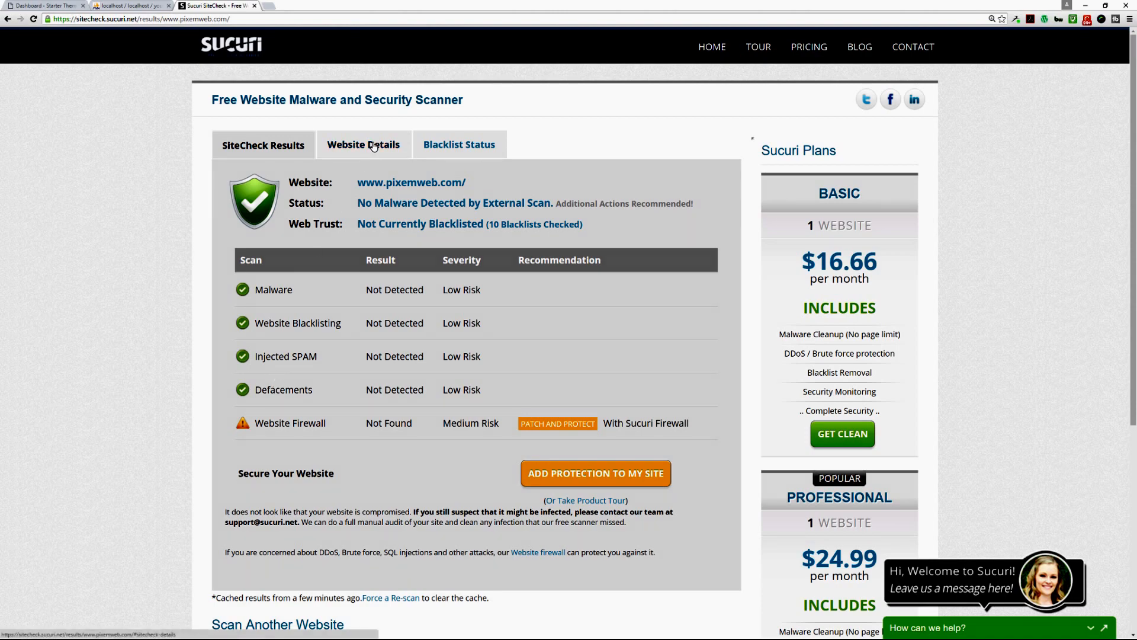
# Step: Review pixemweb.com's Website Details and clean status on all ten blacklists, then return to wp_users
pyautogui.click(364, 144)
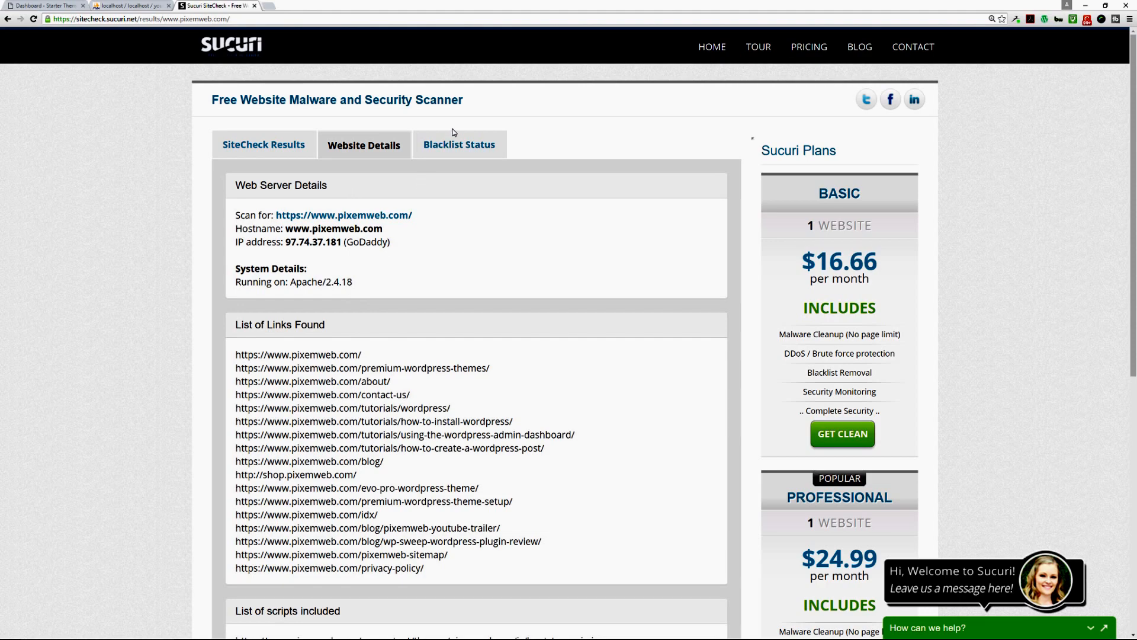
pyautogui.click(459, 144)
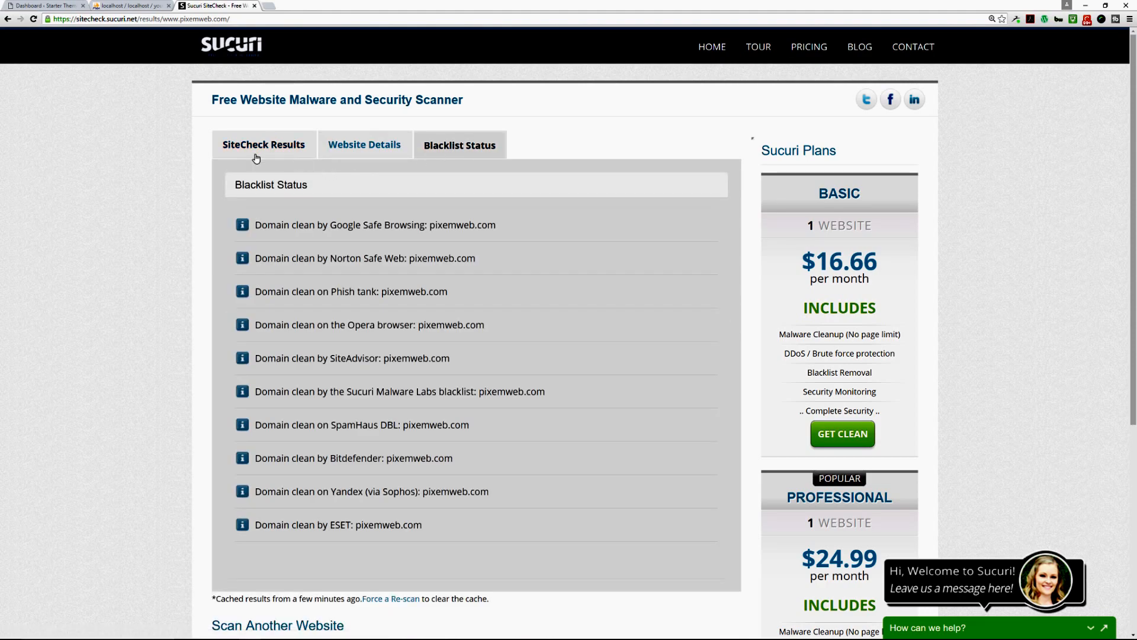
pyautogui.moveTo(266, 520)
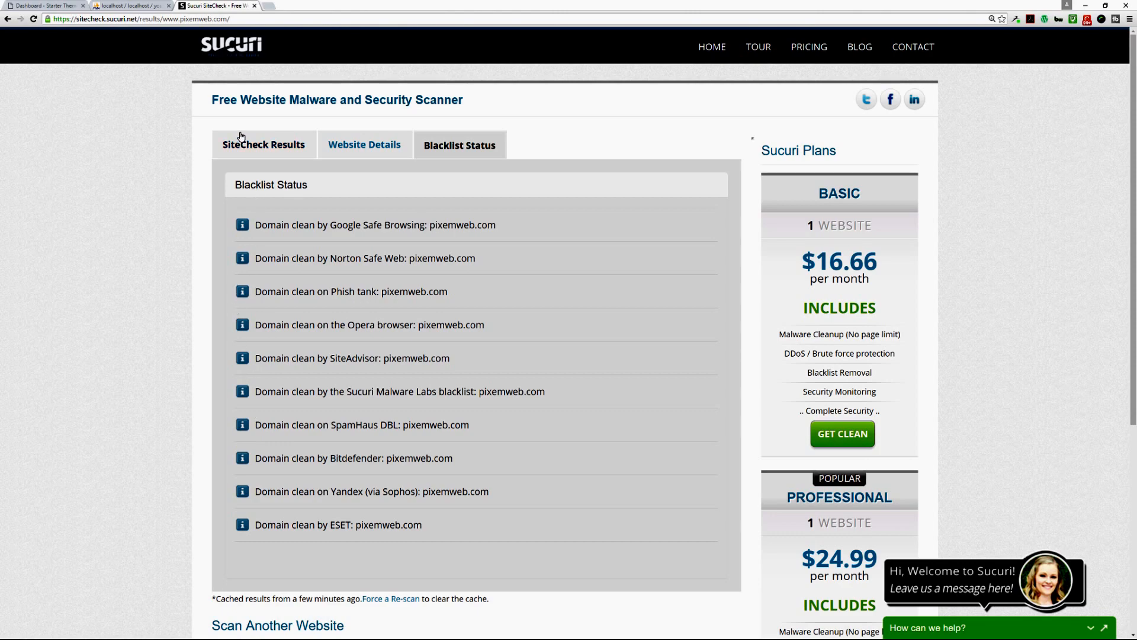
pyautogui.click(130, 6)
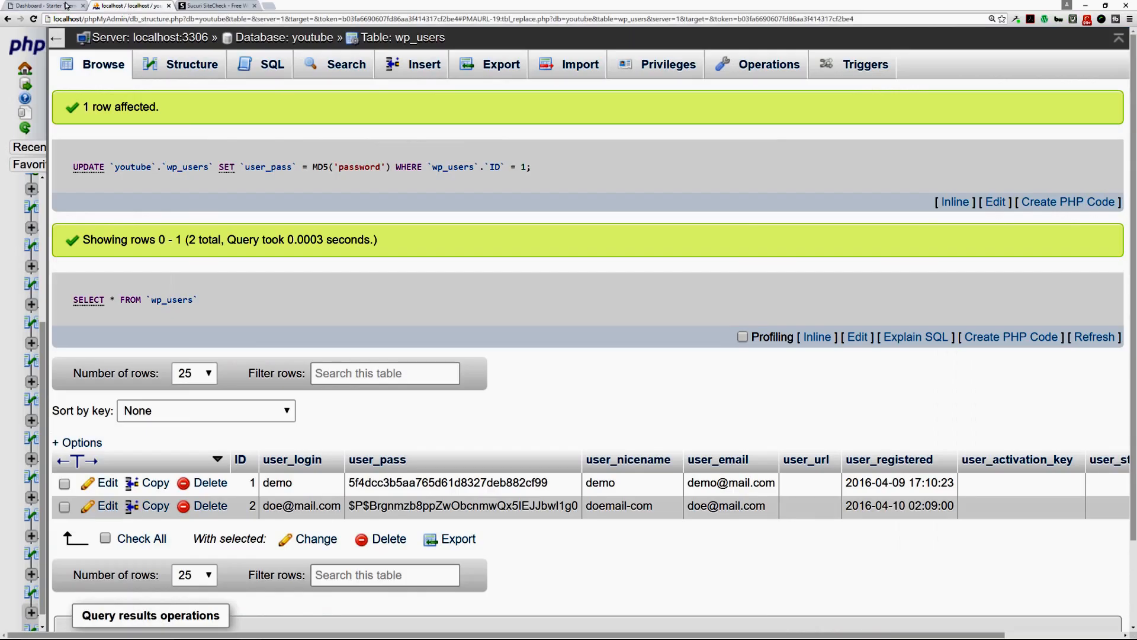
# Step: Bring up the WordPress Dashboard, still logged in as demo
pyautogui.click(47, 6)
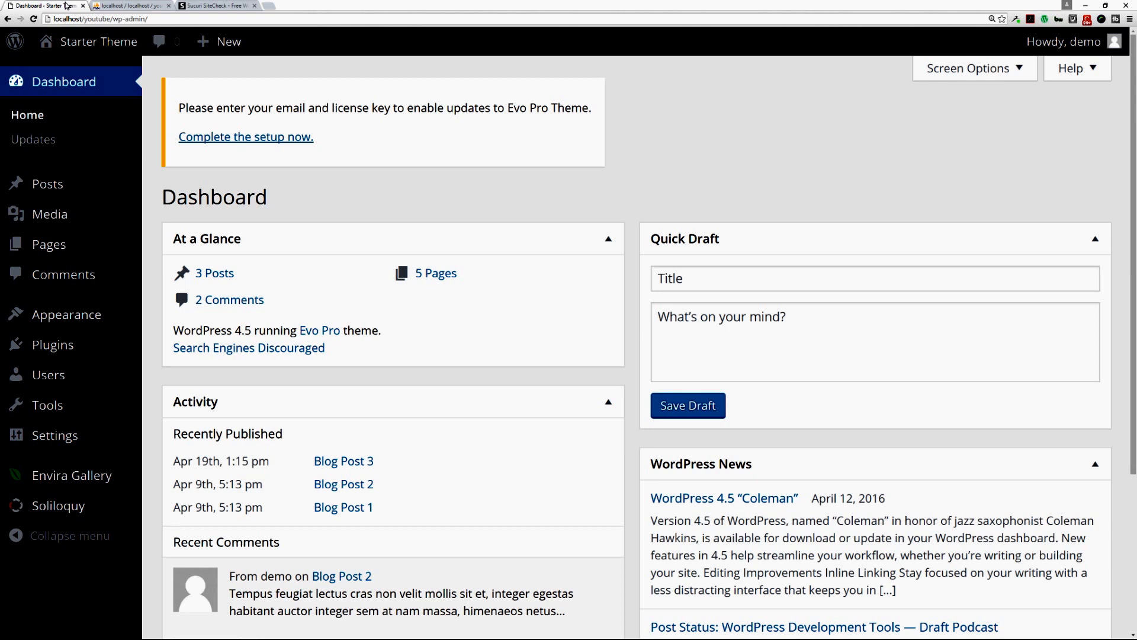
pyautogui.click(130, 6)
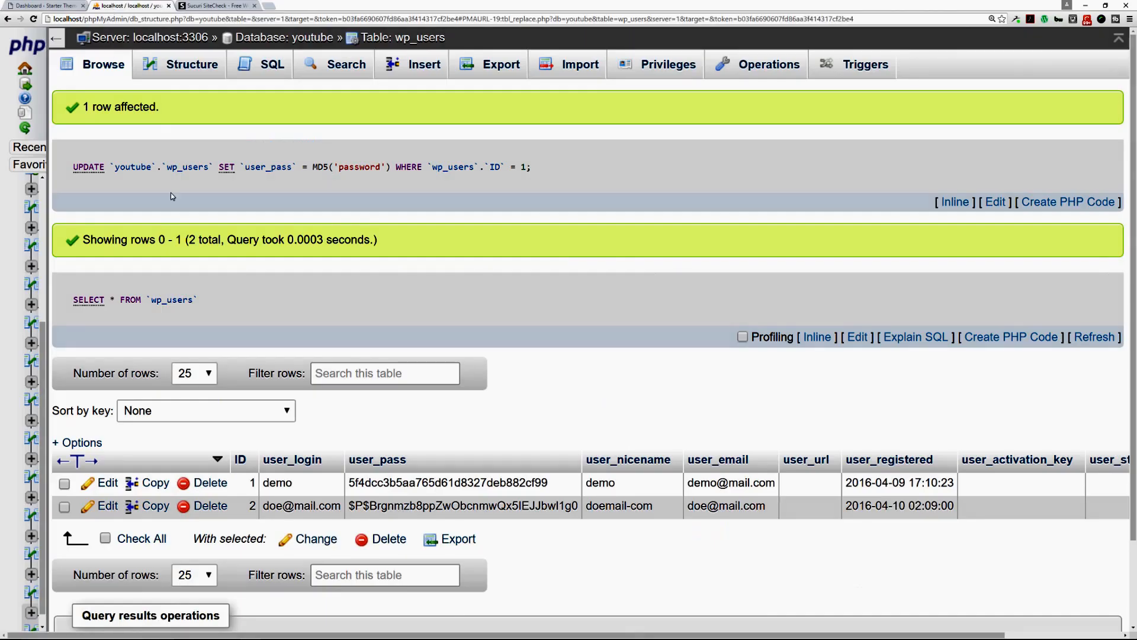
pyautogui.moveTo(246, 199)
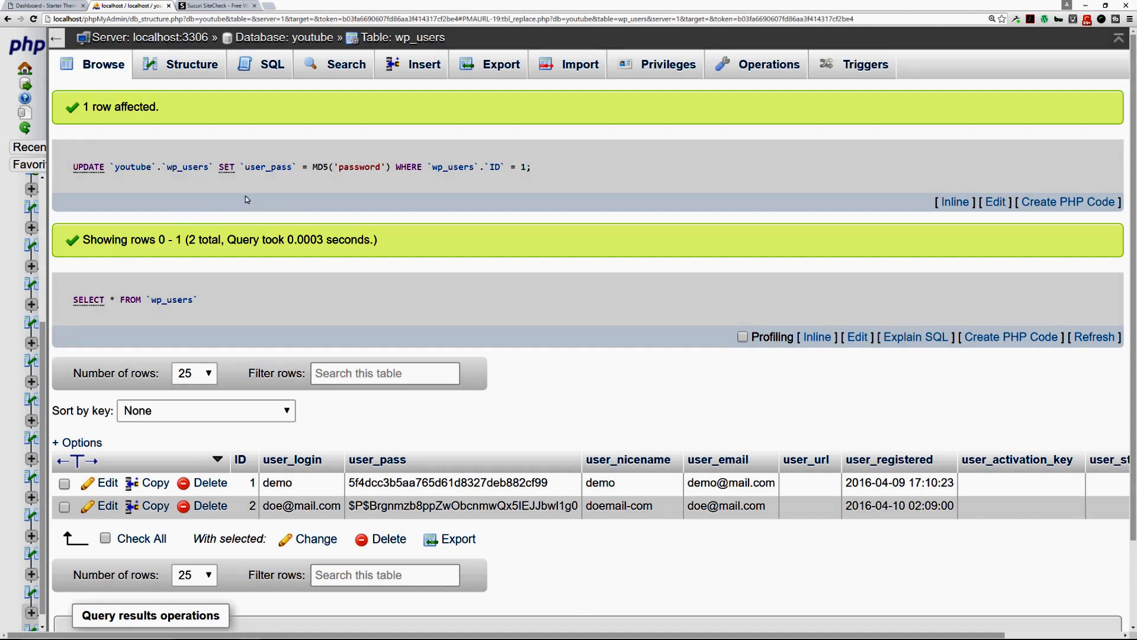
pyautogui.moveTo(402, 273)
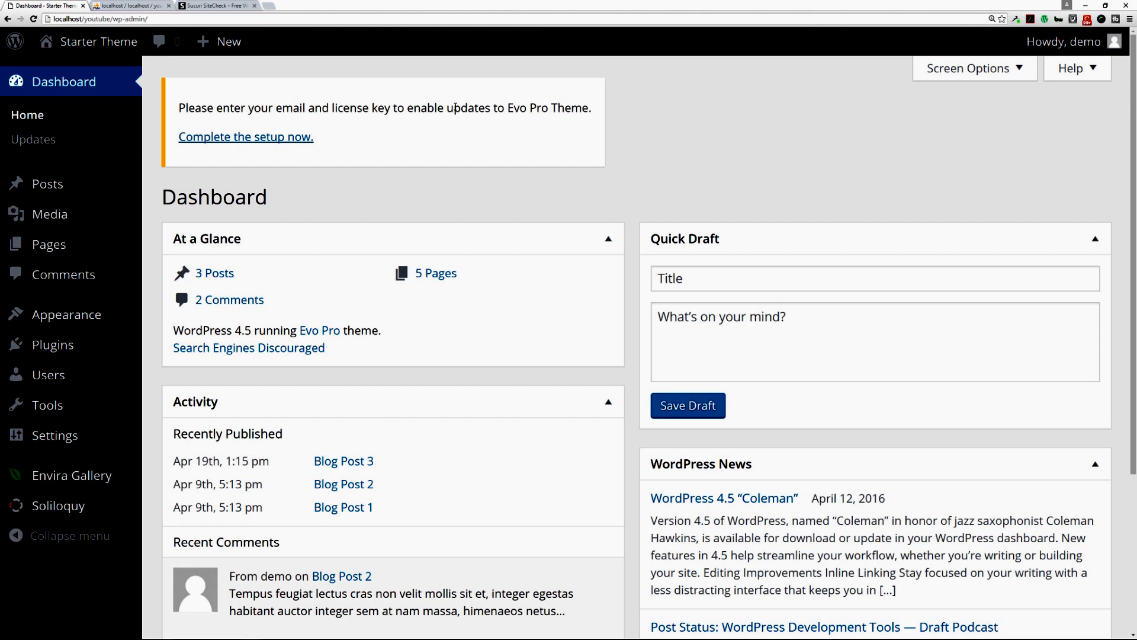
pyautogui.moveTo(483, 150)
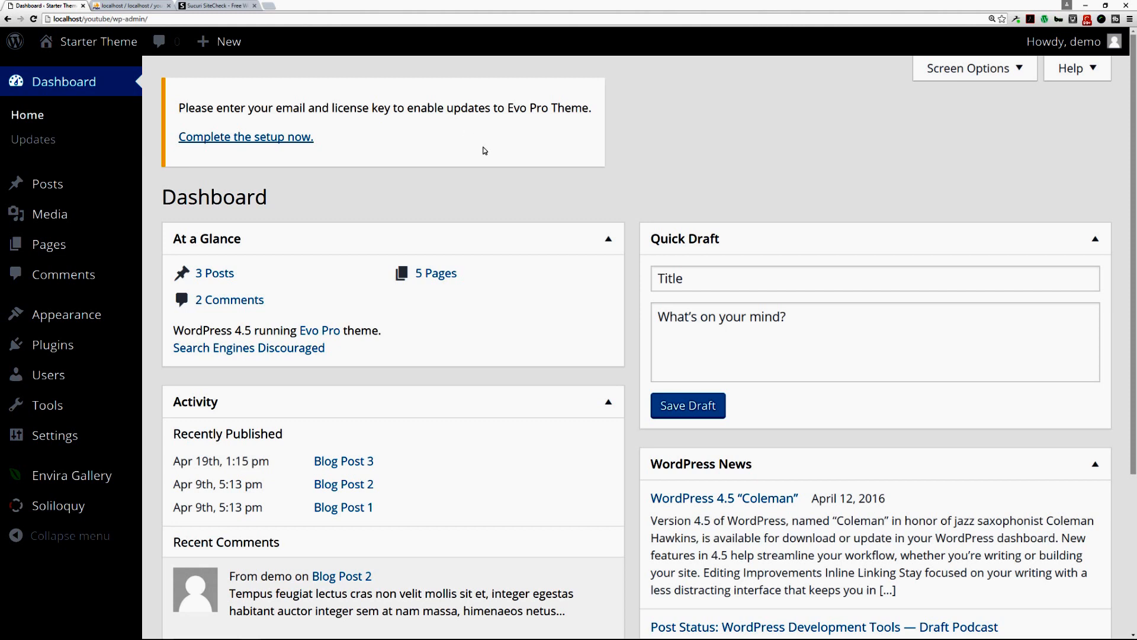
pyautogui.moveTo(525, 182)
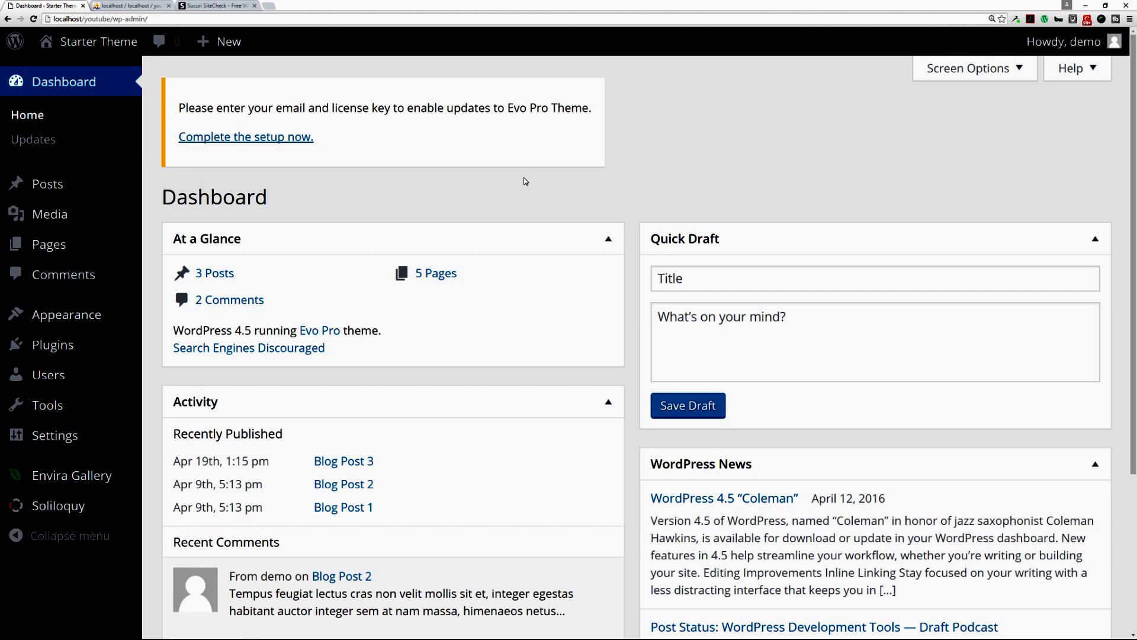